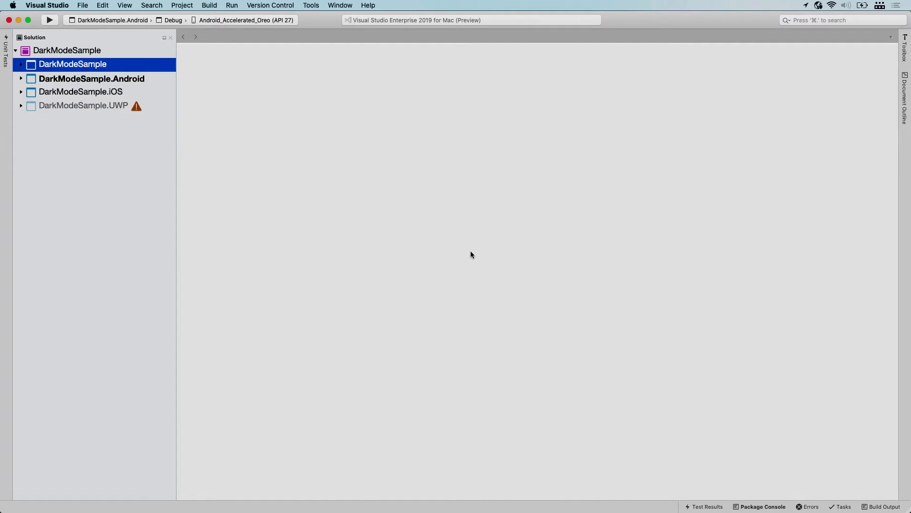
mouse_move(156, 102)
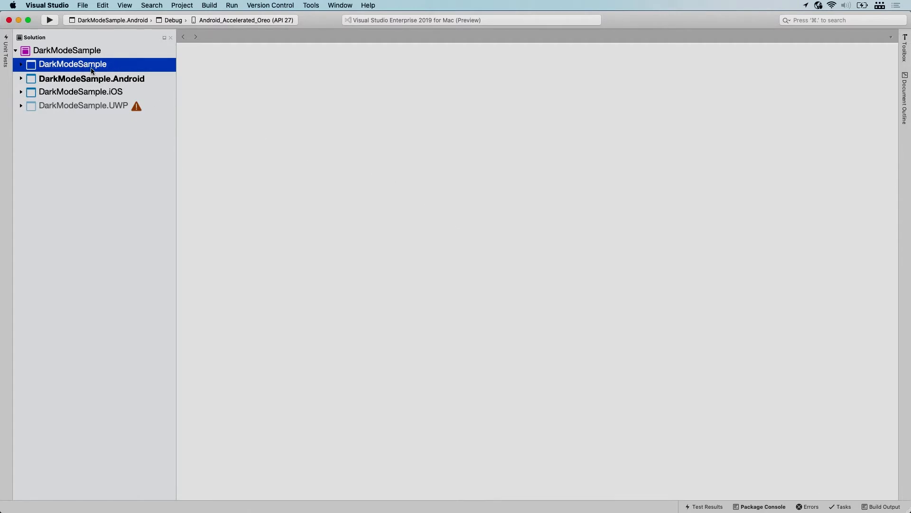
mouse_move(122, 94)
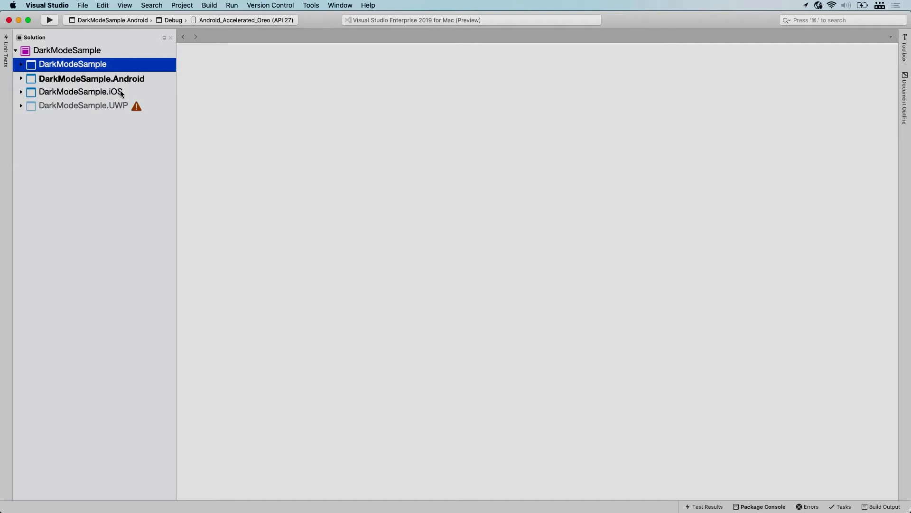
mouse_move(123, 111)
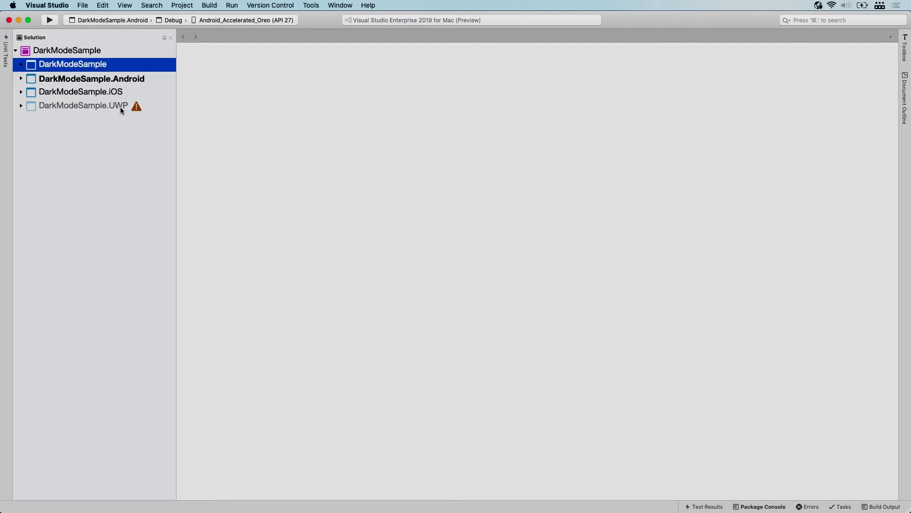
mouse_move(116, 97)
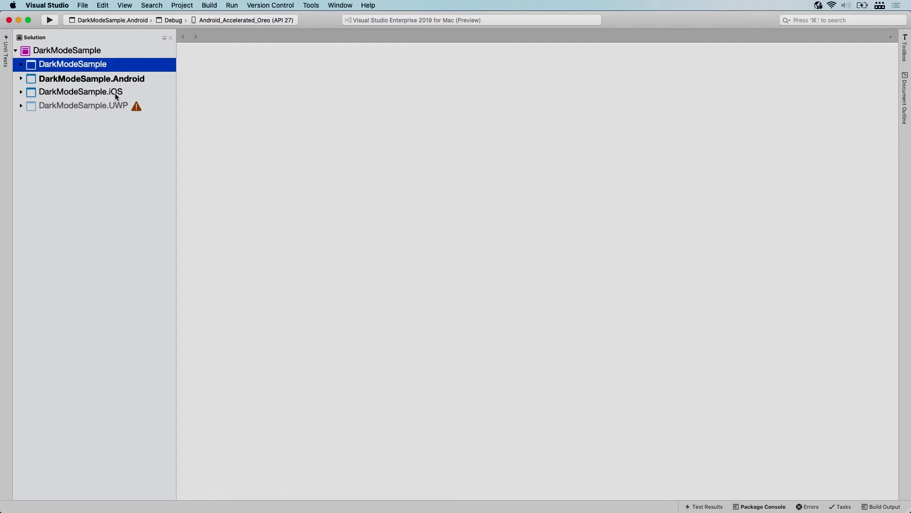
- Start a new project in the DarkModeSample solution using the Mac > App > Cocoa App template
click(66, 50)
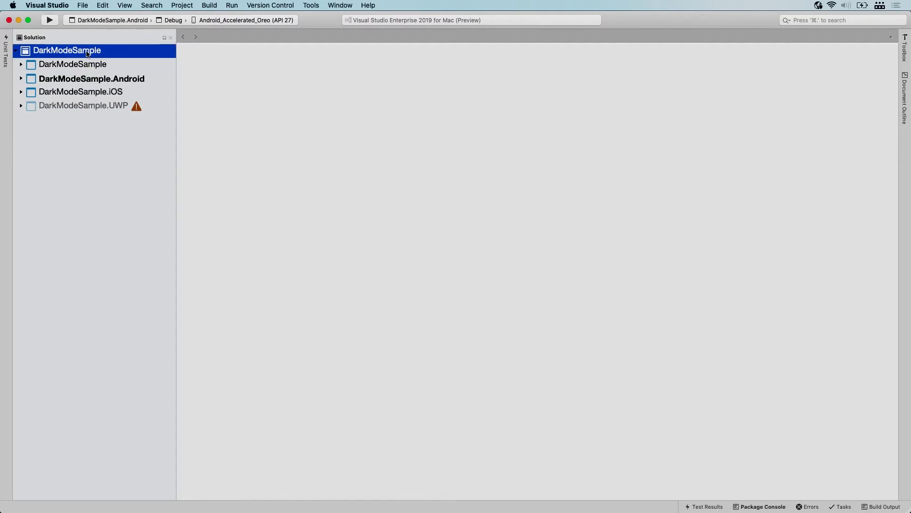
right_click(68, 50)
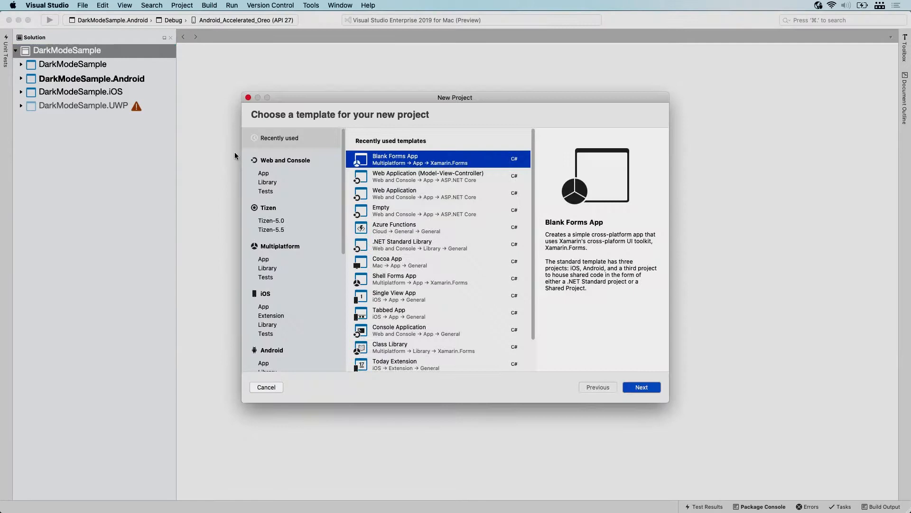
mouse_move(321, 290)
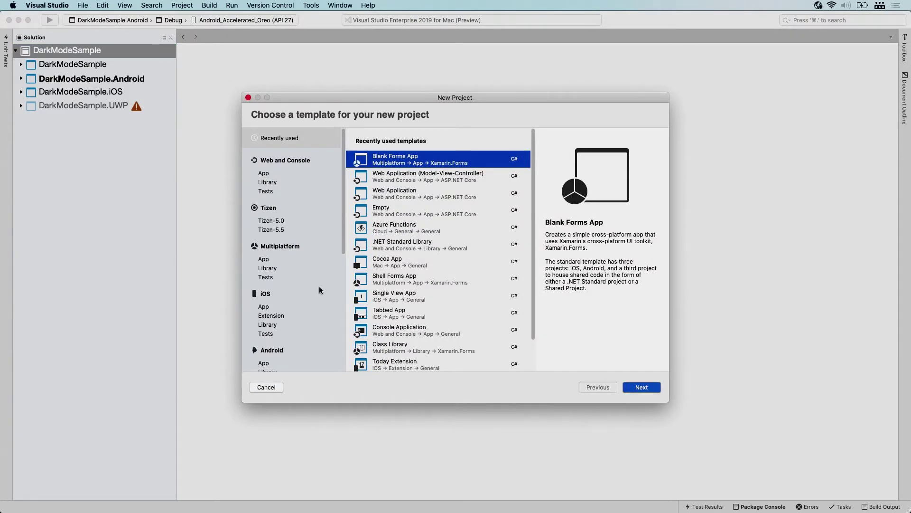
scroll(down, 3)
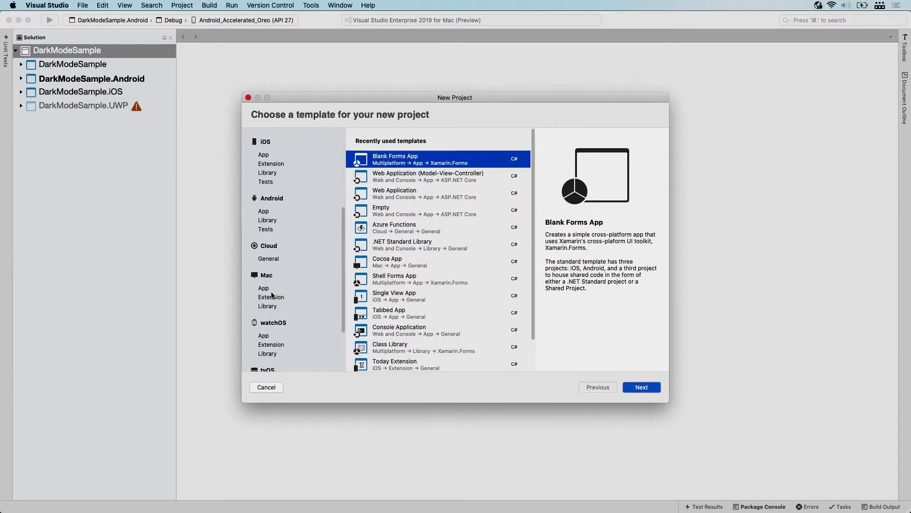
click(264, 288)
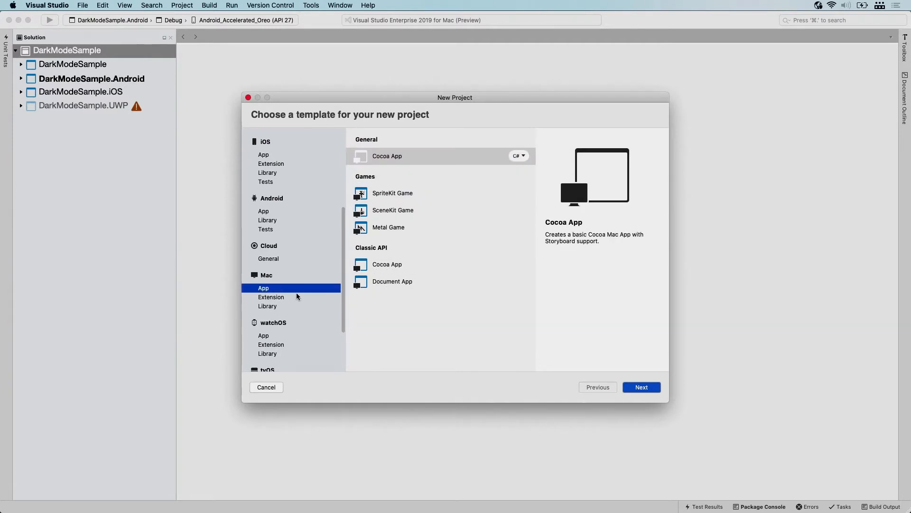
click(402, 155)
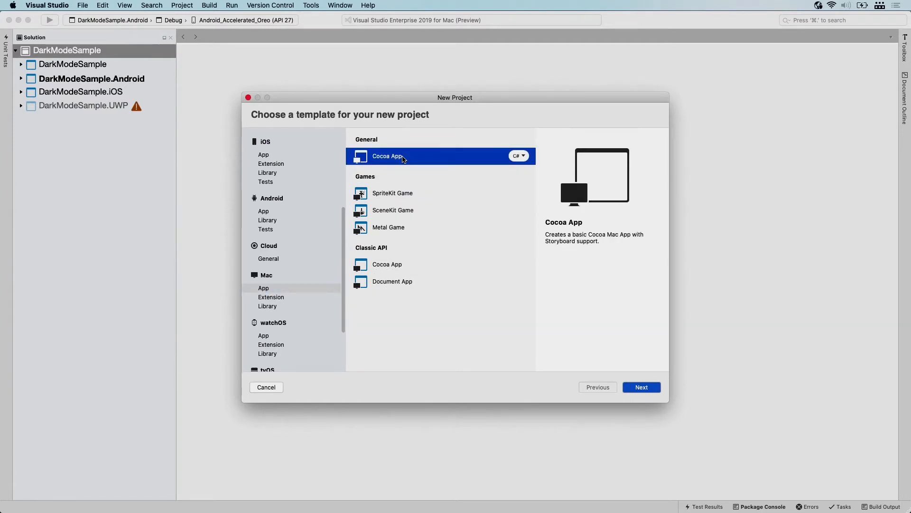
- Name the new Mac app DarkModeSample.MacOS on the Configure your Mac app step
click(642, 388)
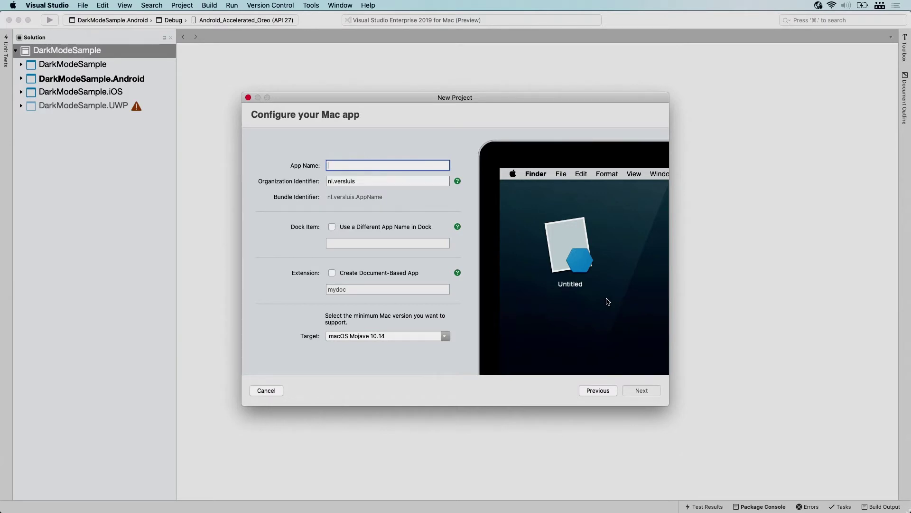
text(DarkModeSample.)
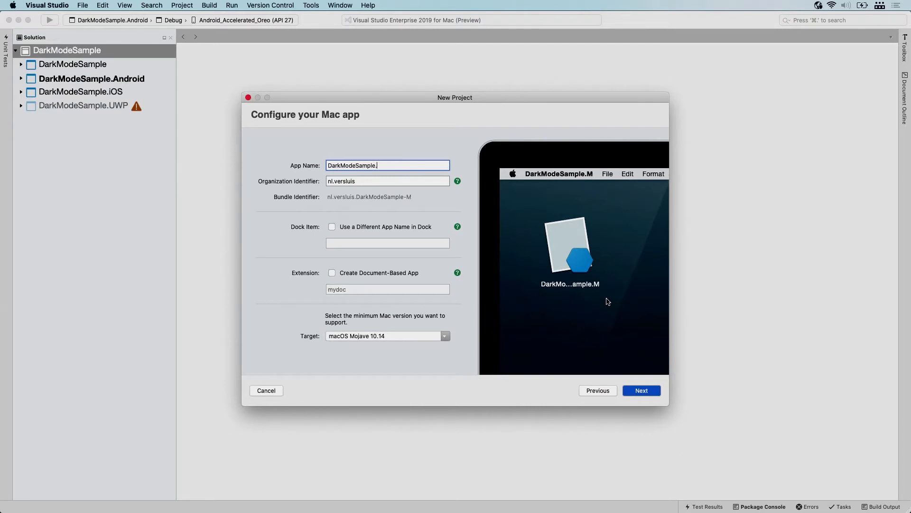
text(MacOS)
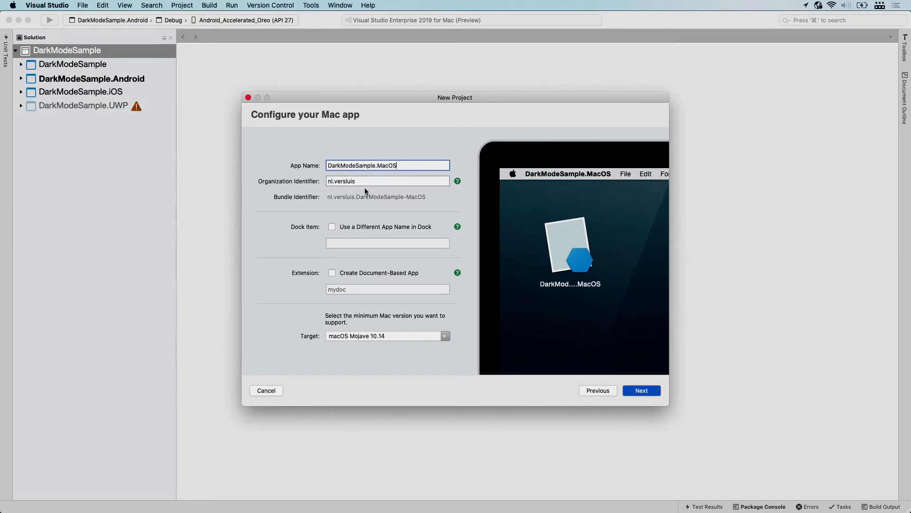
mouse_move(368, 194)
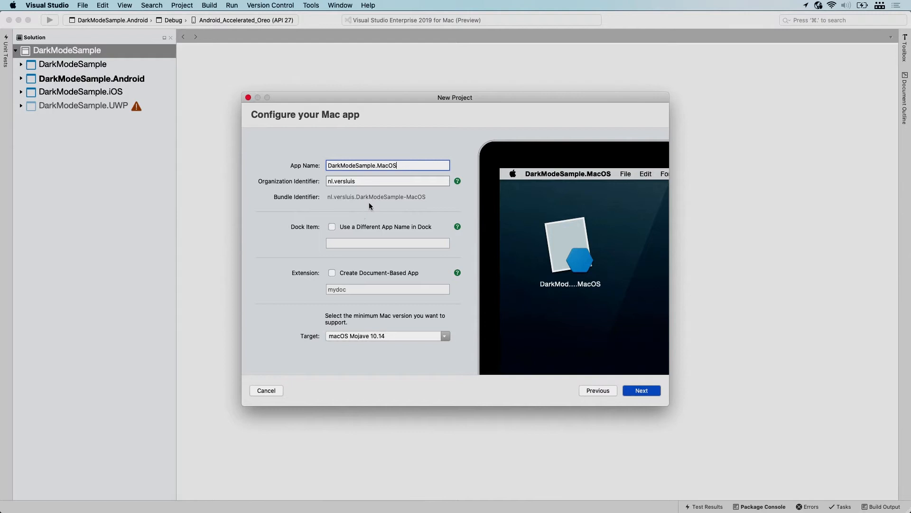
mouse_move(317, 232)
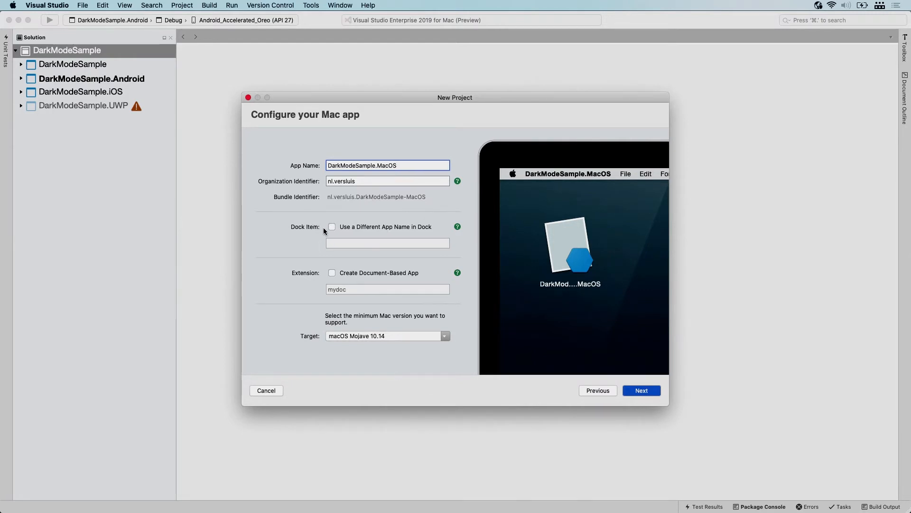
- Enable 'Use a Different App Name in Dock' and enter DarkModeSample as the Dock name
click(333, 226)
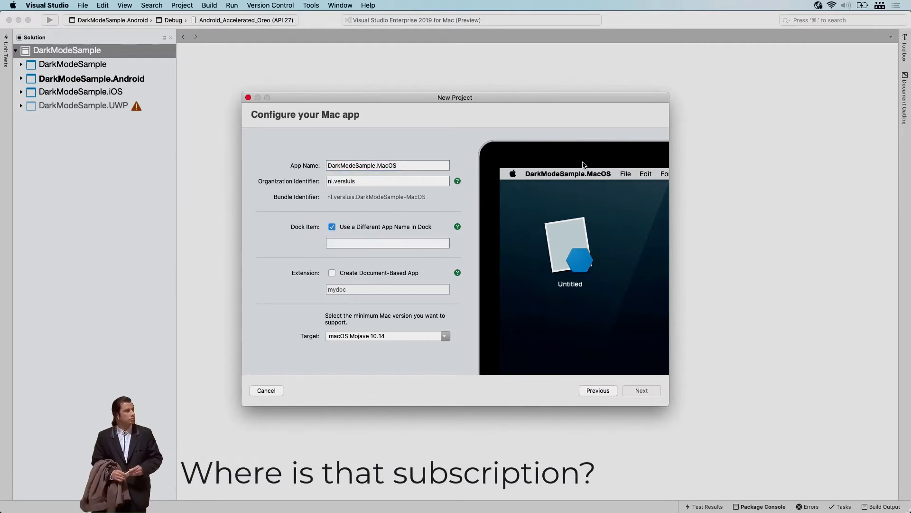
mouse_move(545, 159)
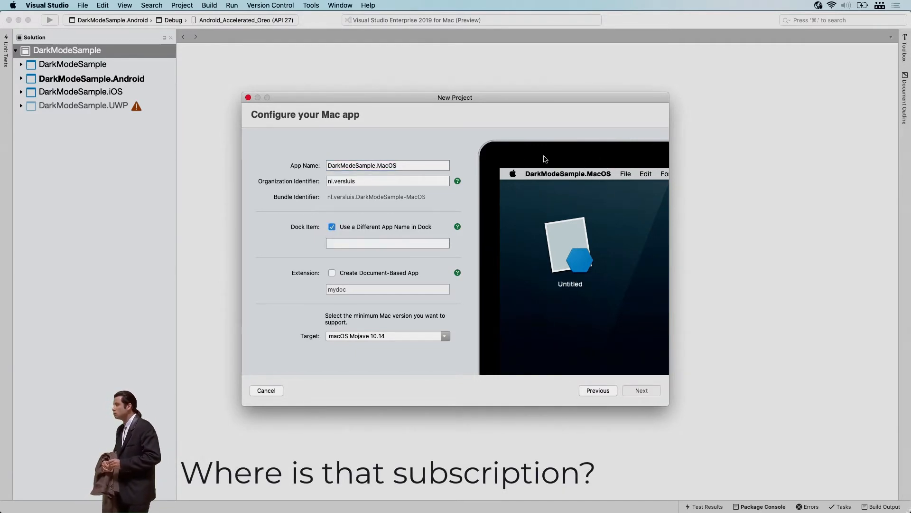
click(388, 243)
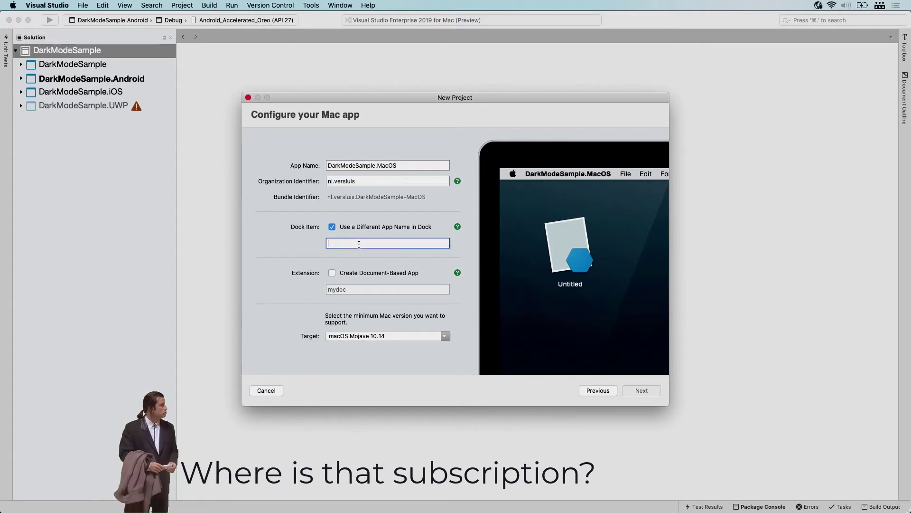
text(DarkModeSample)
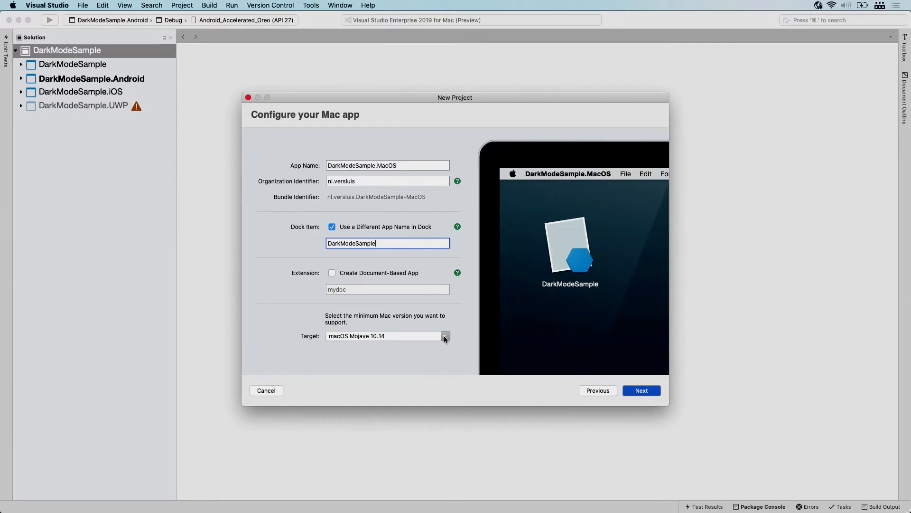
click(445, 336)
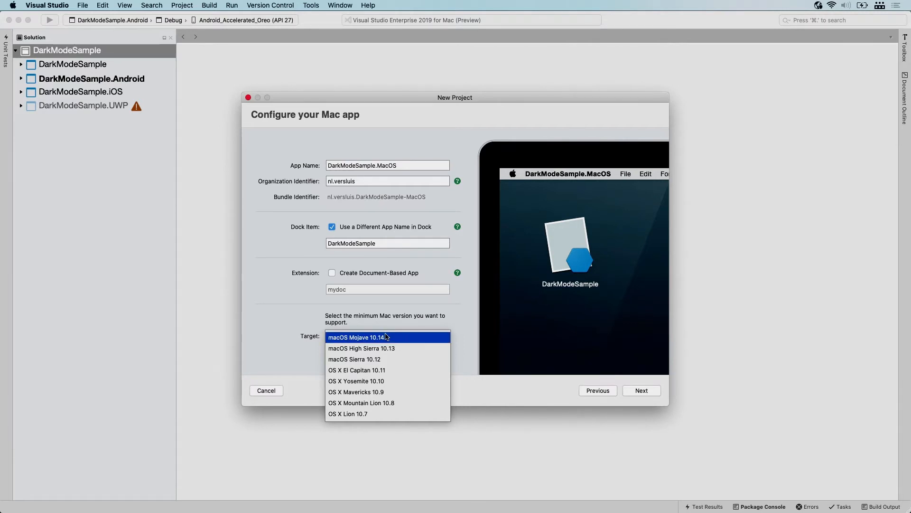
mouse_move(404, 342)
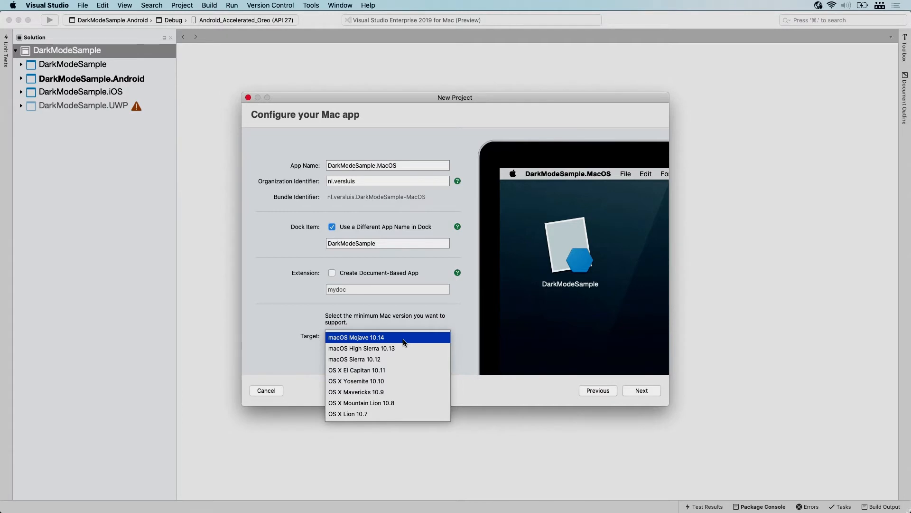
mouse_move(423, 325)
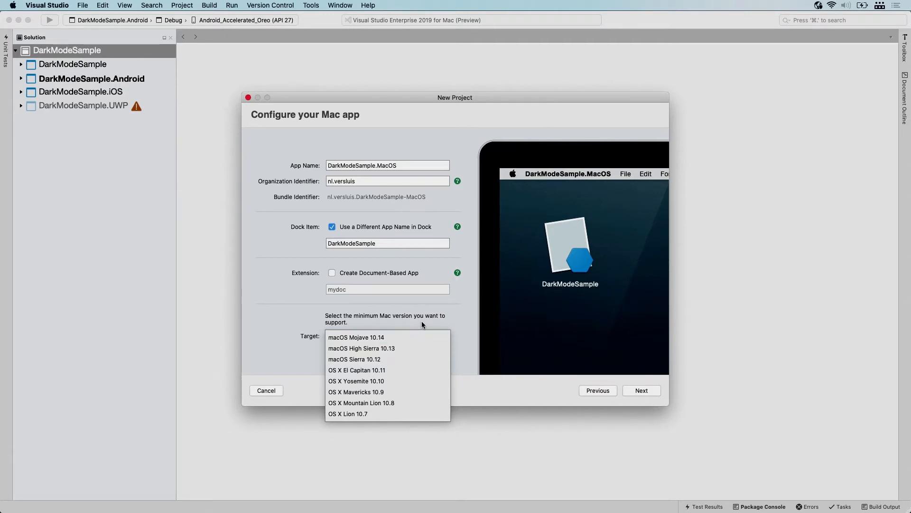
click(356, 337)
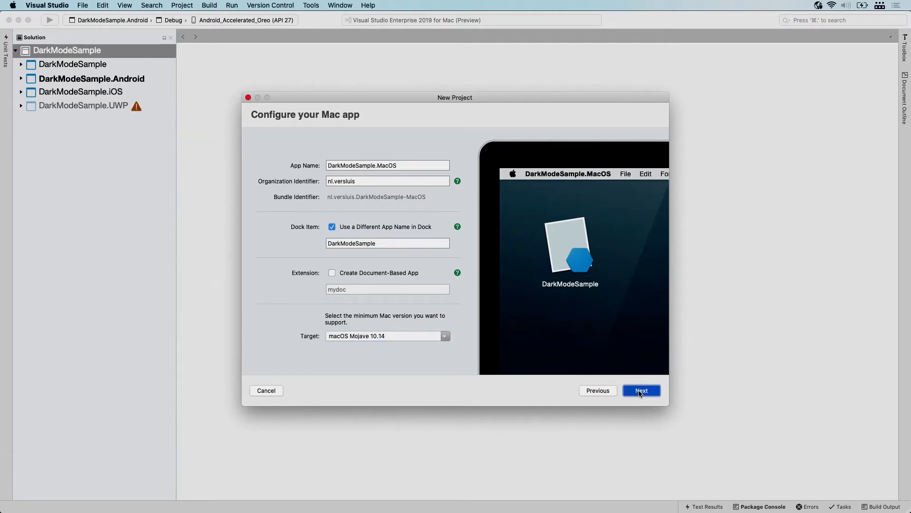
- Review the DarkModeSample.MacOS project name and location, then create it in the solution
click(642, 390)
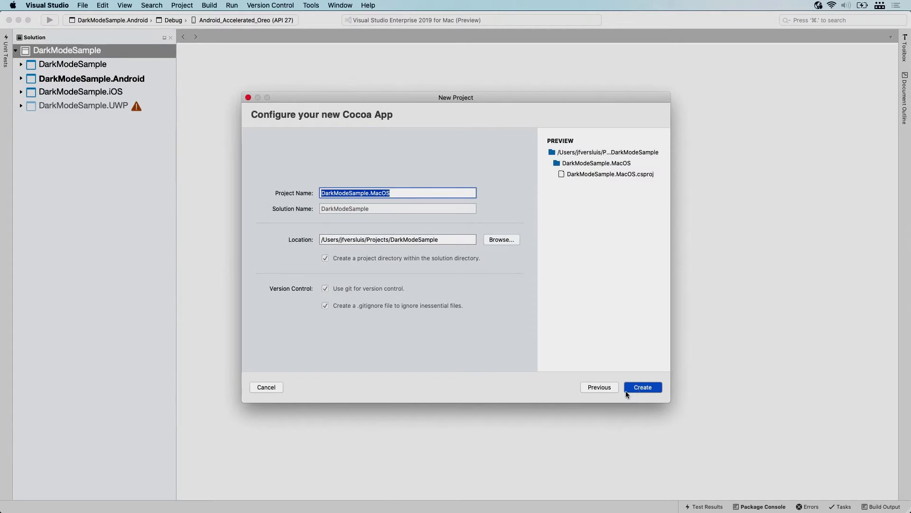
mouse_move(370, 165)
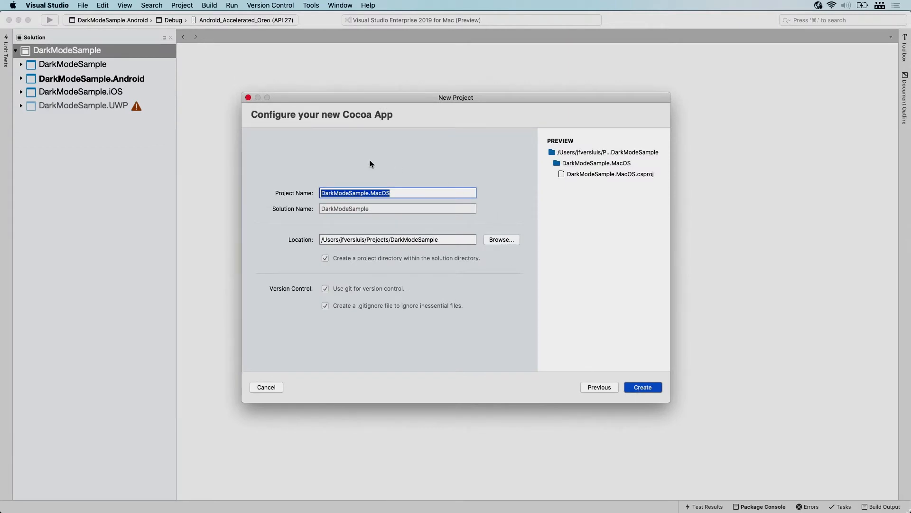
click(412, 193)
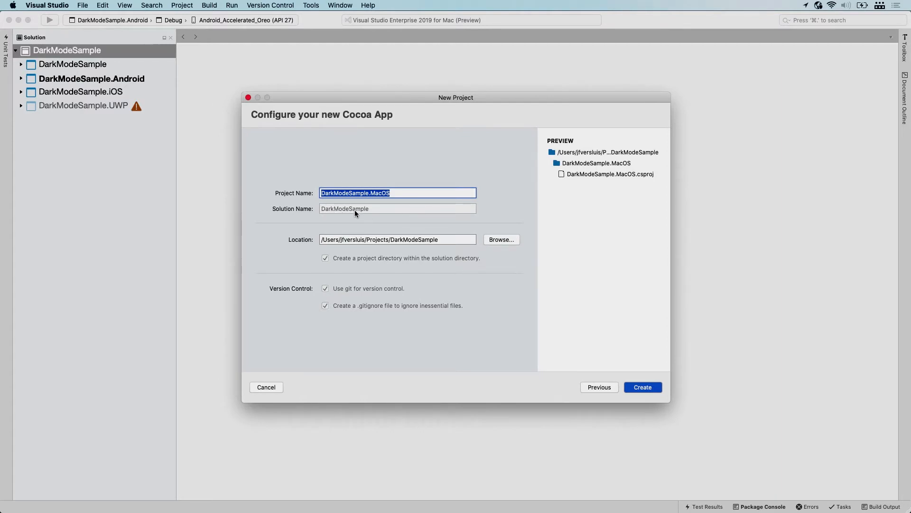
mouse_move(399, 251)
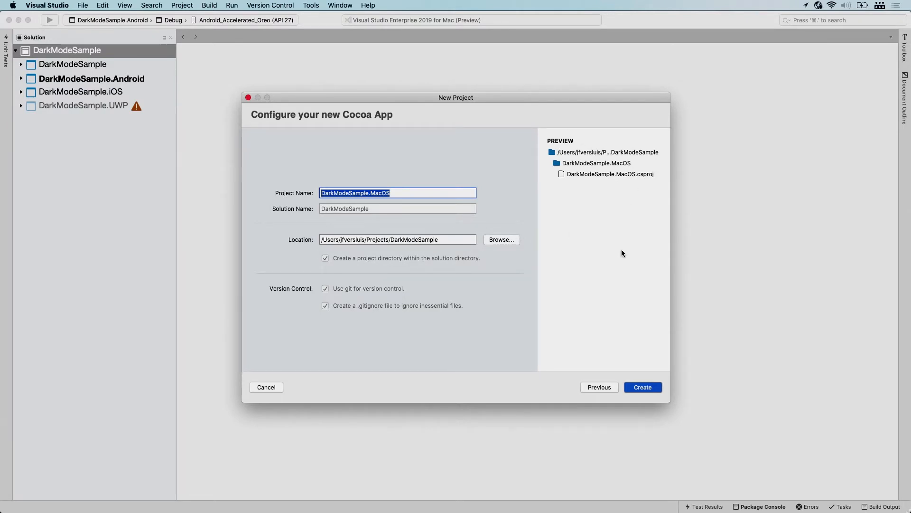
mouse_move(644, 385)
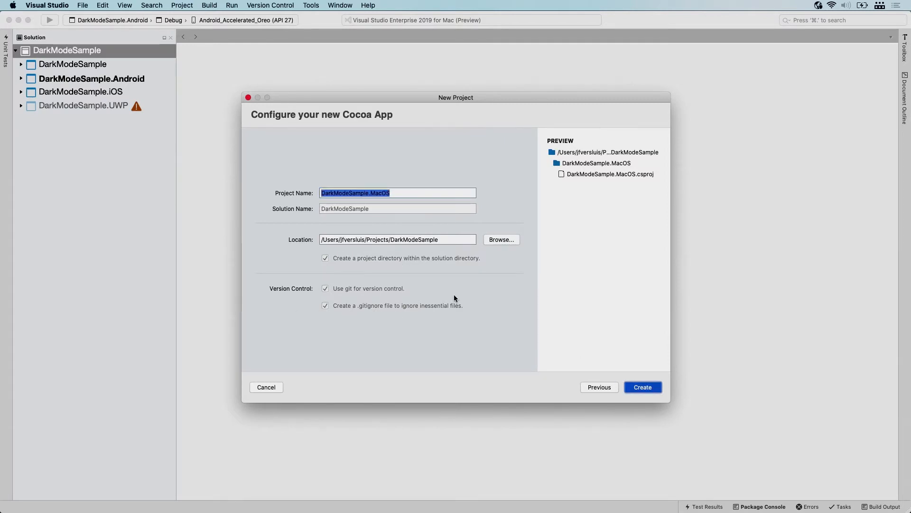
click(643, 387)
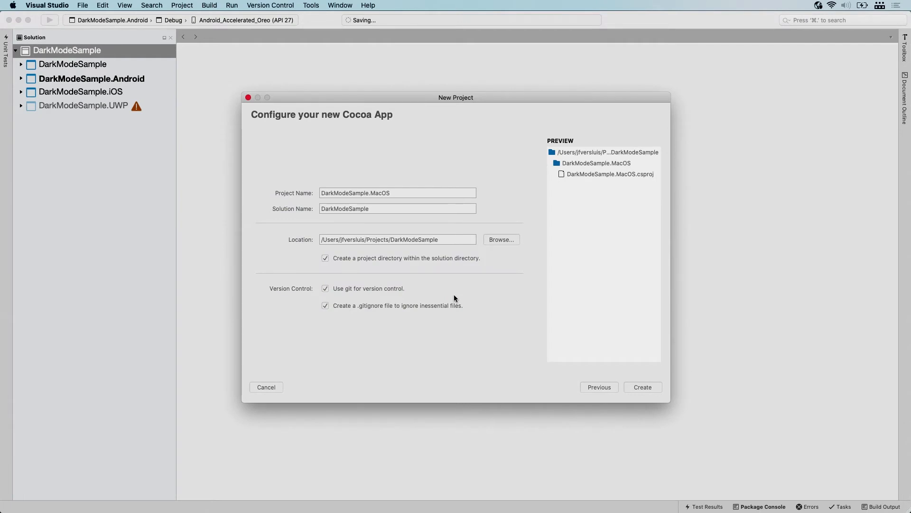
- Let the DarkModeSample.MacOS project finish saving so AppDelegate.cs shows in the editor
click(643, 388)
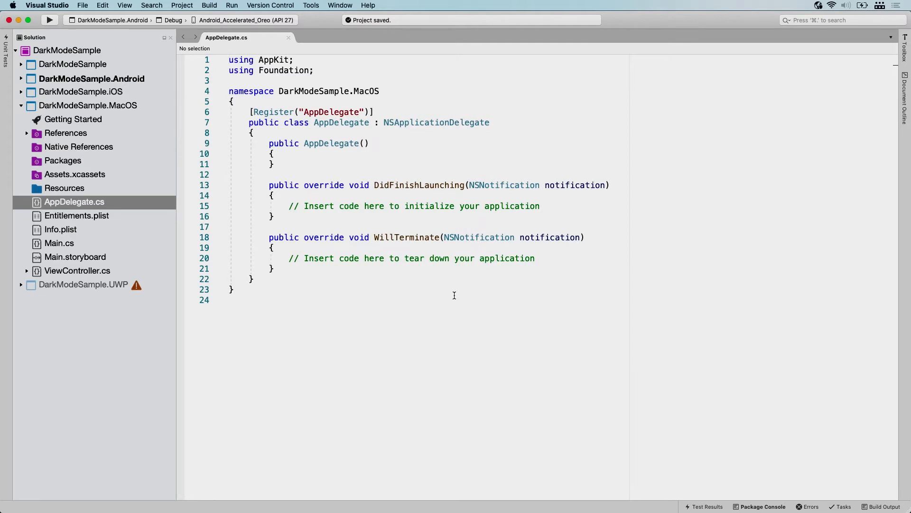
mouse_move(454, 300)
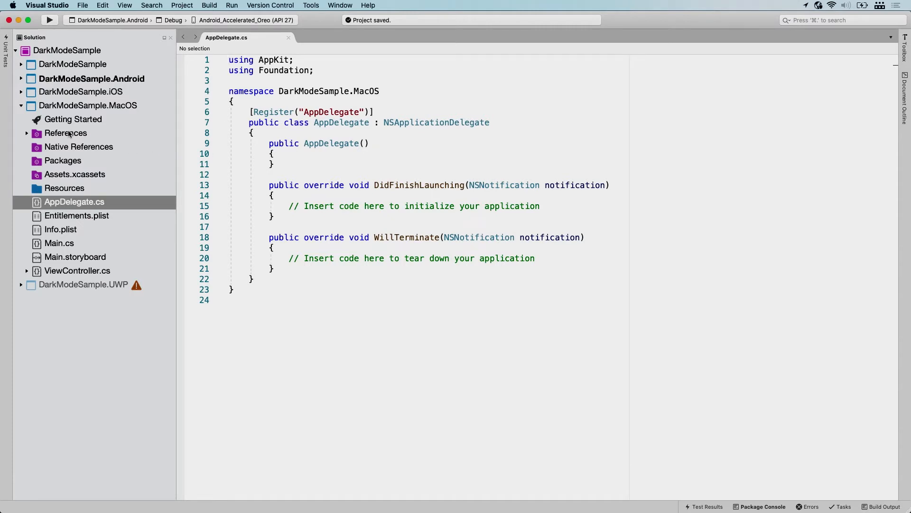
- Add the Xamarin.Forms NuGet package to DarkModeSample.MacOS and accept its license
right_click(65, 133)
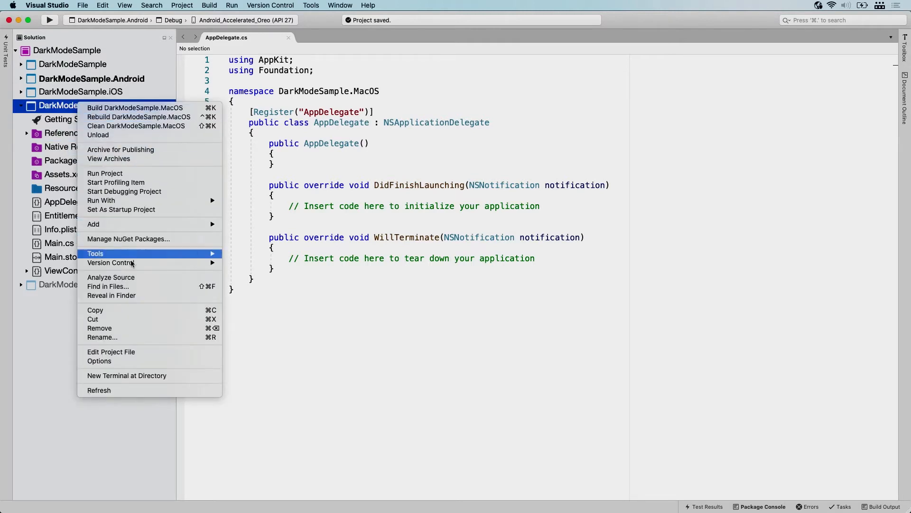
click(127, 239)
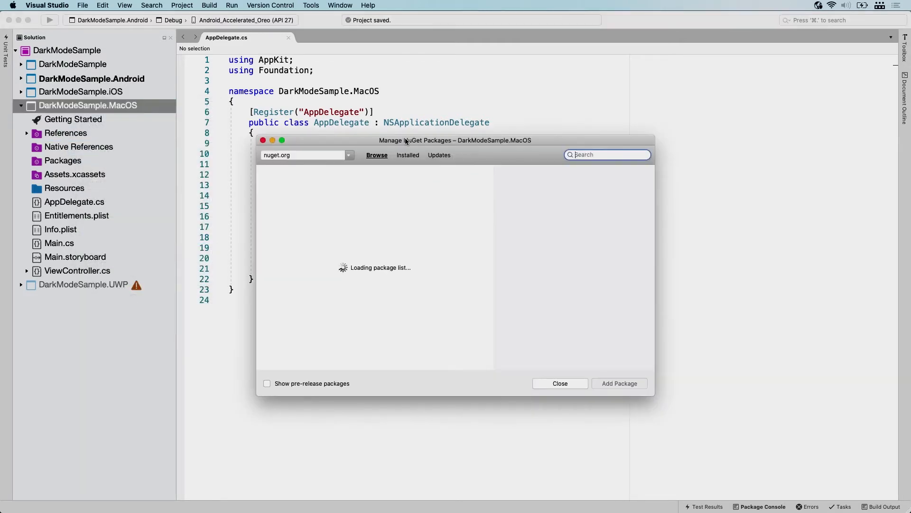
text(Xamarin.Forms)
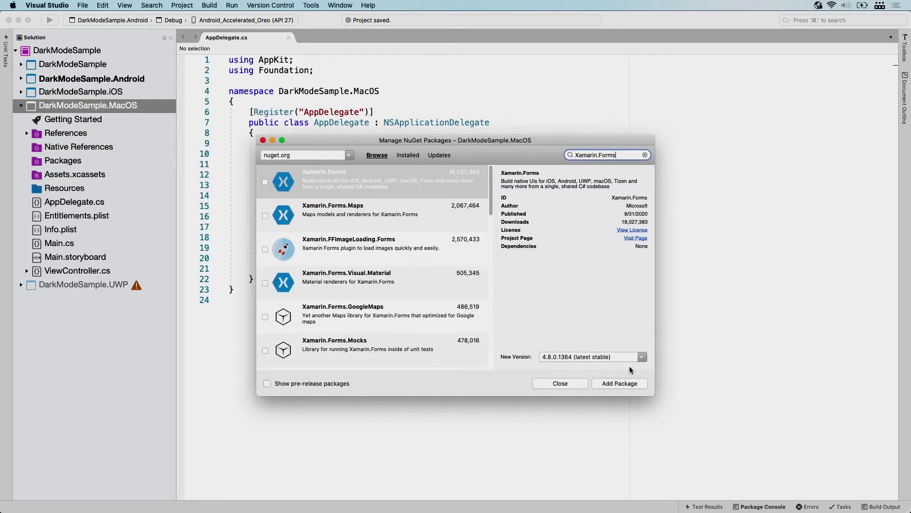
click(619, 383)
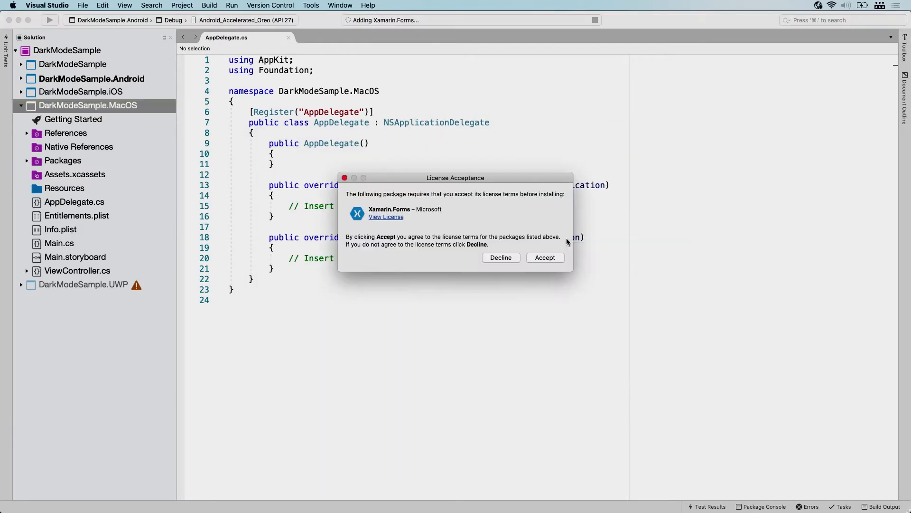
click(545, 257)
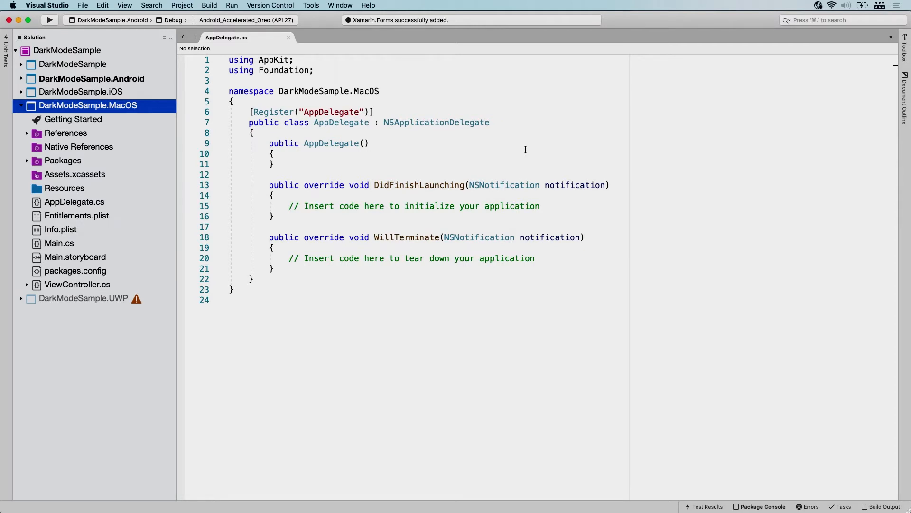
mouse_move(524, 151)
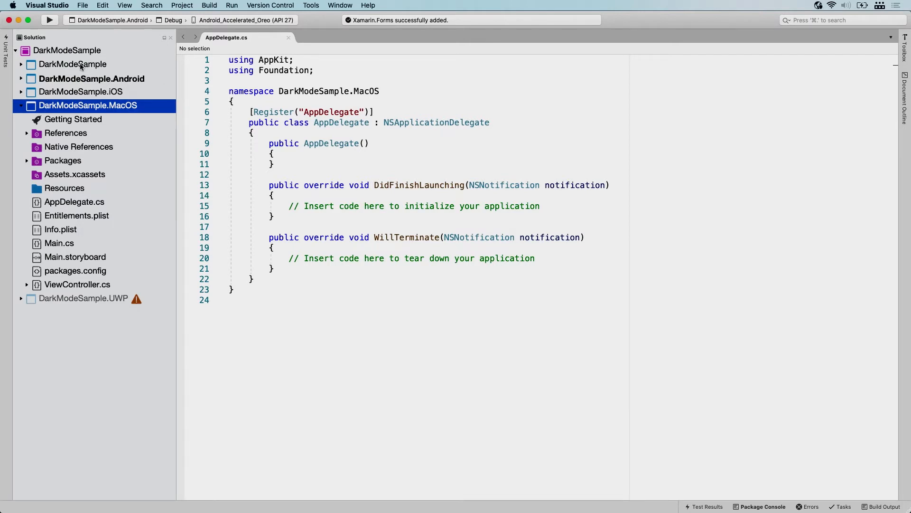
- Add a project reference from DarkModeSample.MacOS to the shared DarkModeSample project
click(71, 65)
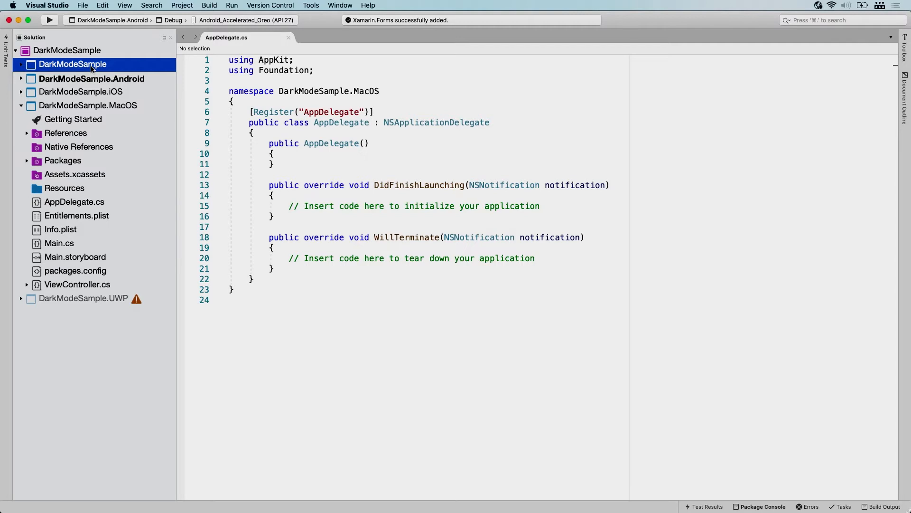
click(65, 133)
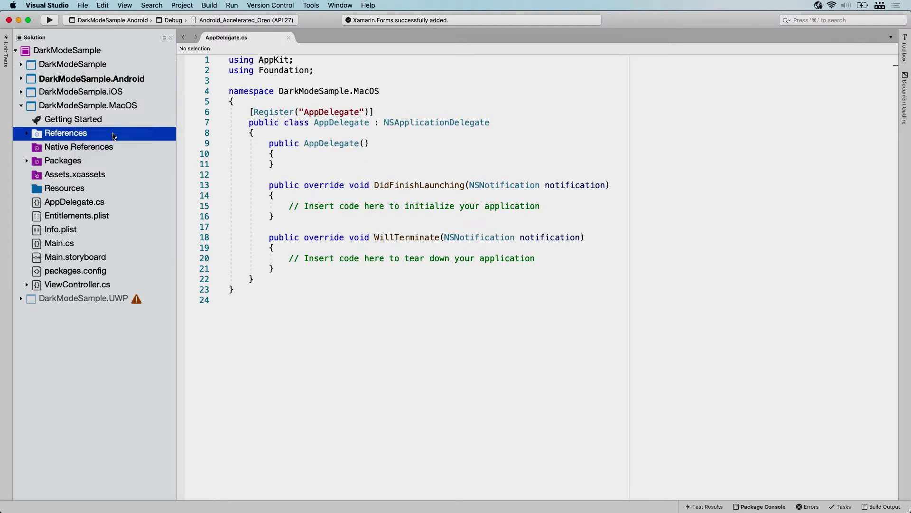
double_click(65, 133)
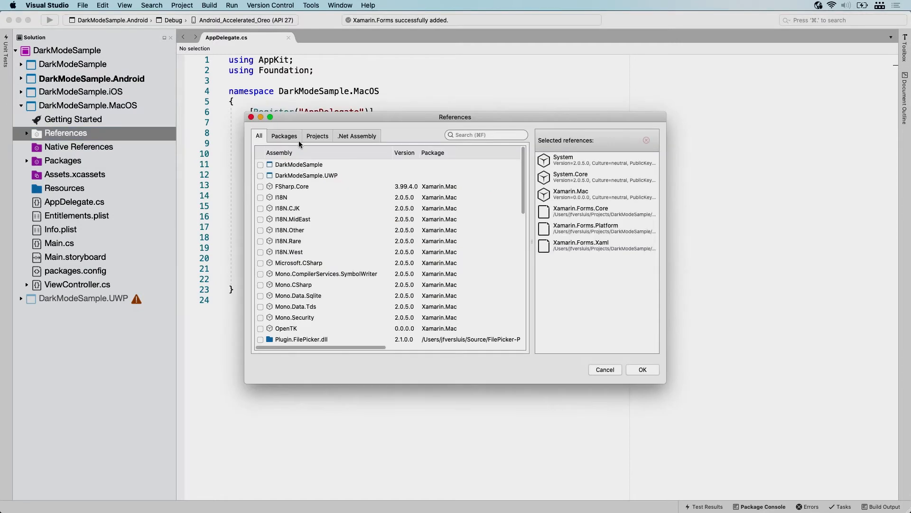
click(318, 136)
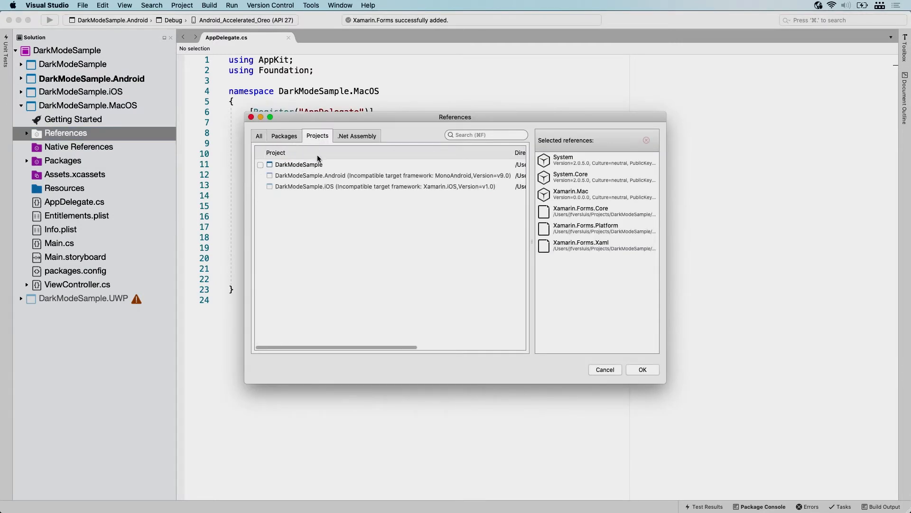
mouse_move(298, 169)
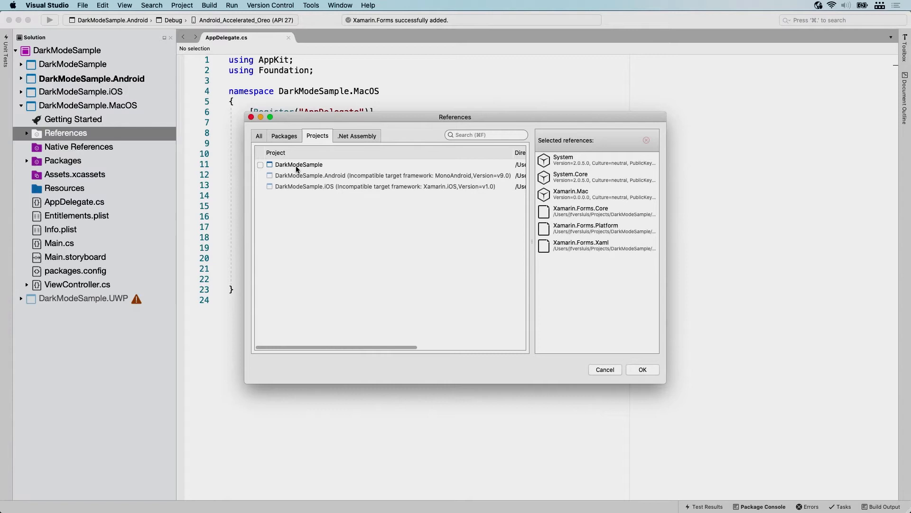
click(260, 164)
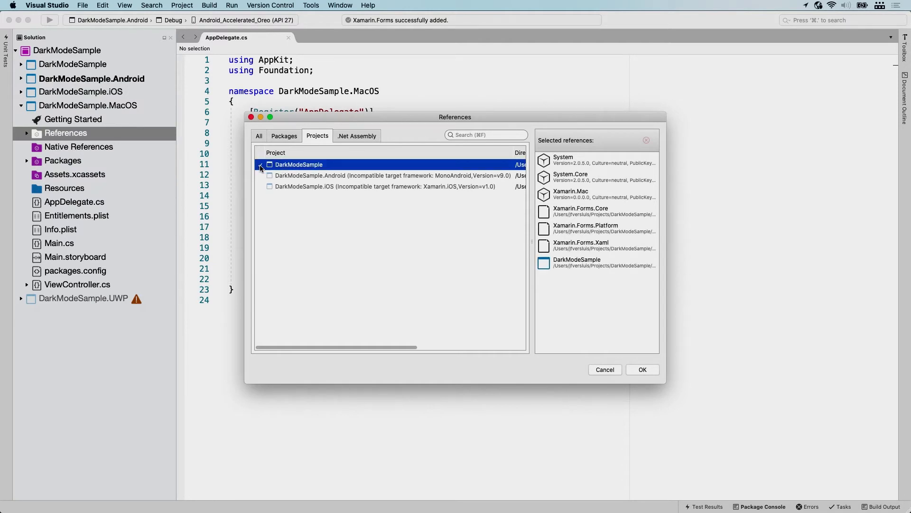
click(642, 369)
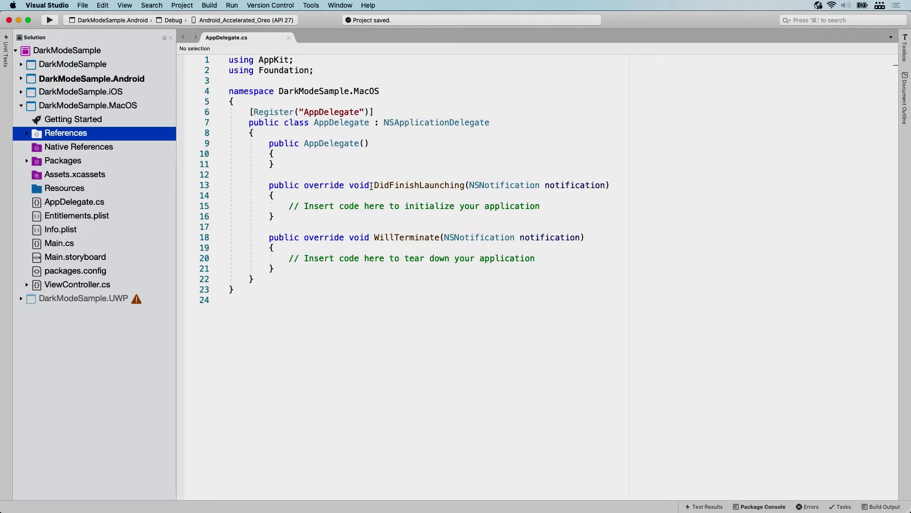
mouse_move(51, 249)
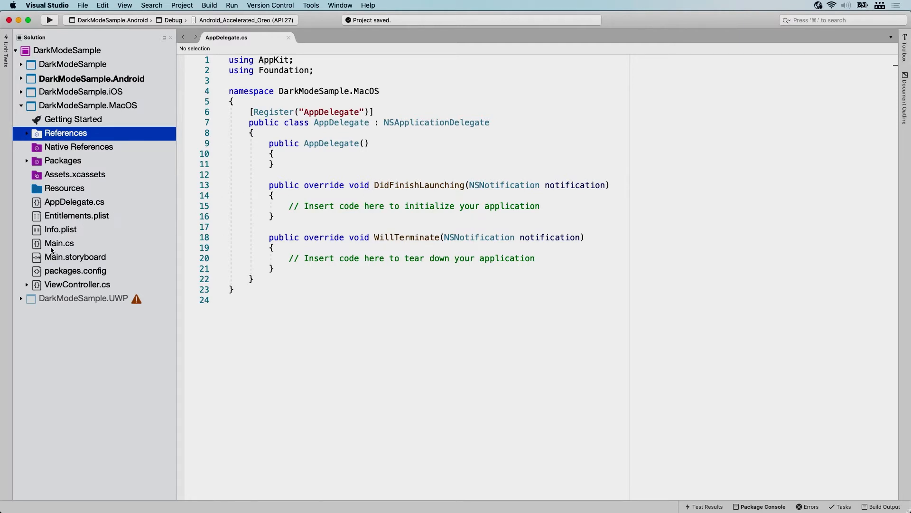
- In Main.cs, add NSApplication.SharedApplication.Delegate = new AppDelegate(); after NSApplication.Init()
double_click(58, 243)
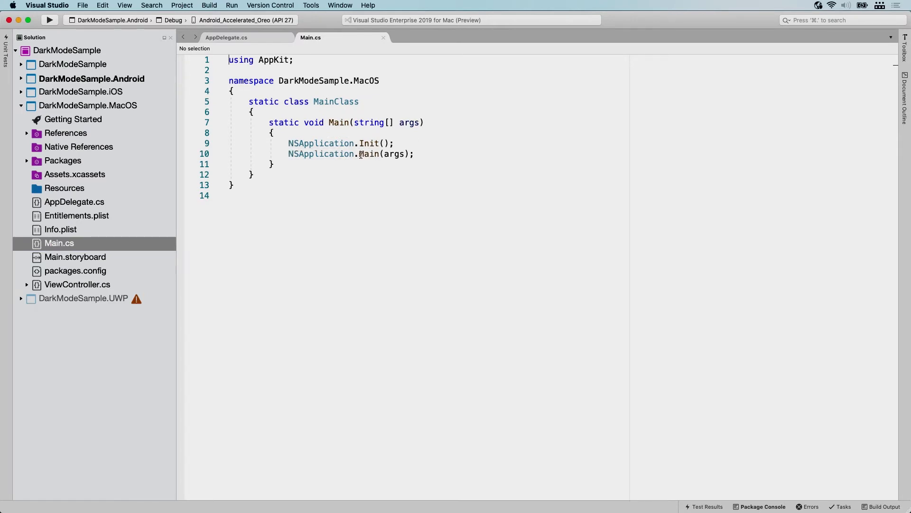
click(395, 144)
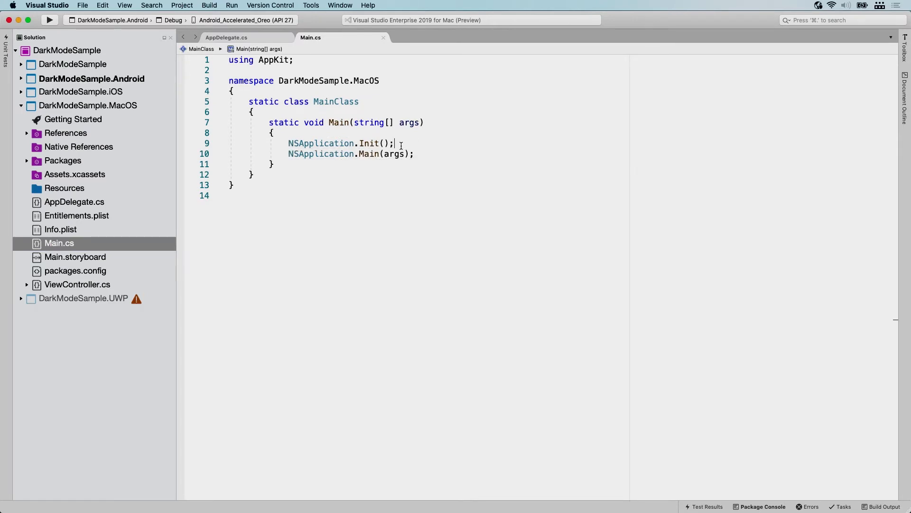
text(NS)
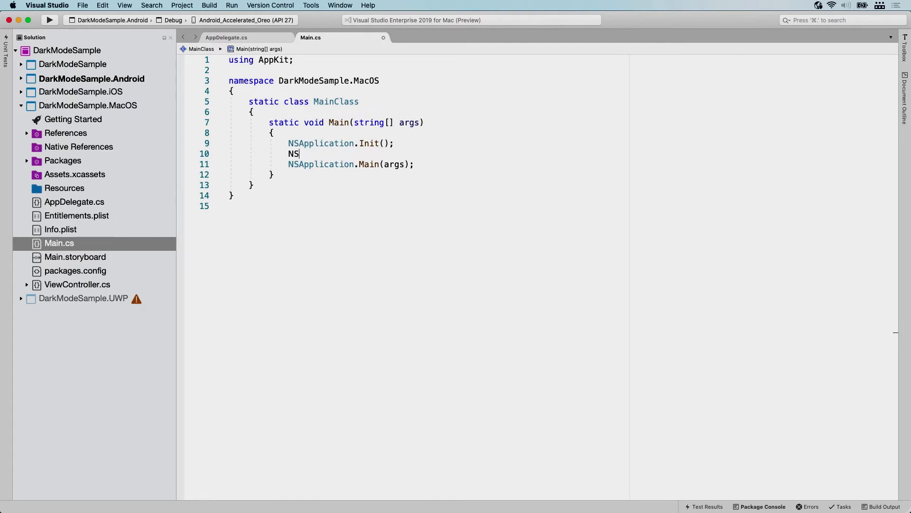
text(Application.SharedApplication.)
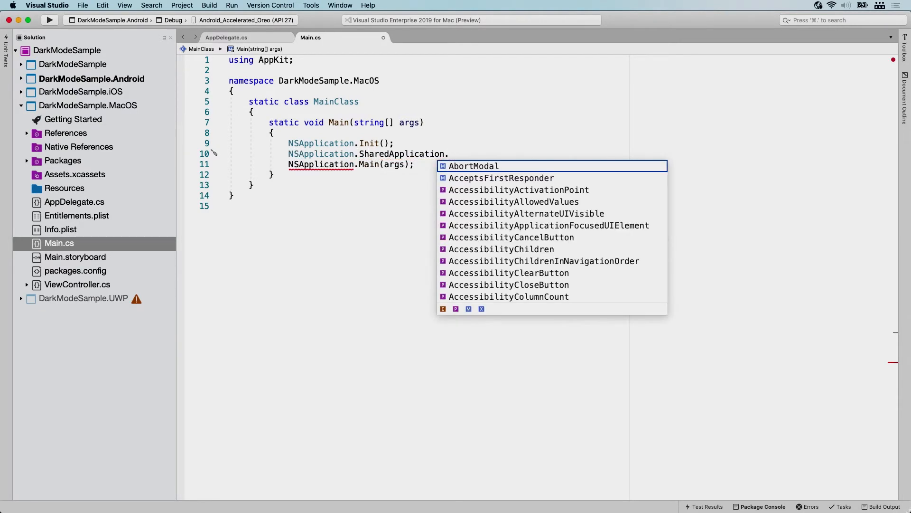
text(Delegate)
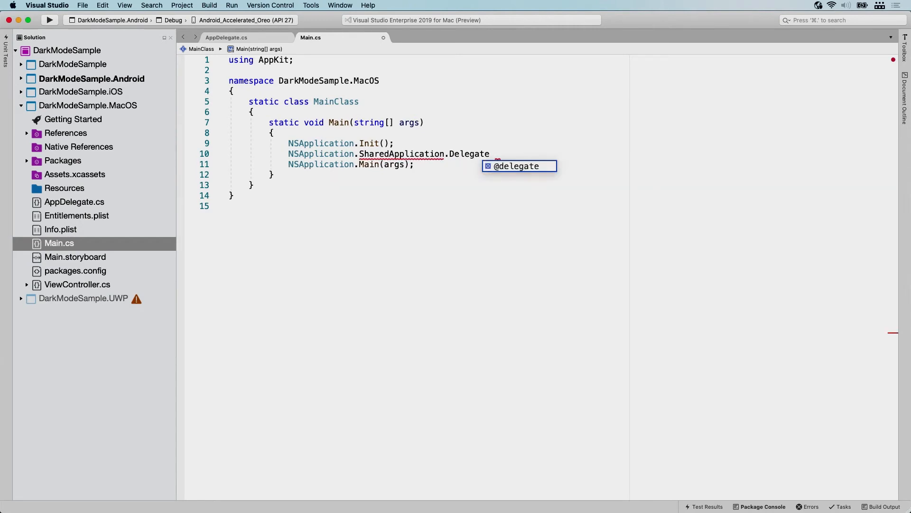
text(= new App)
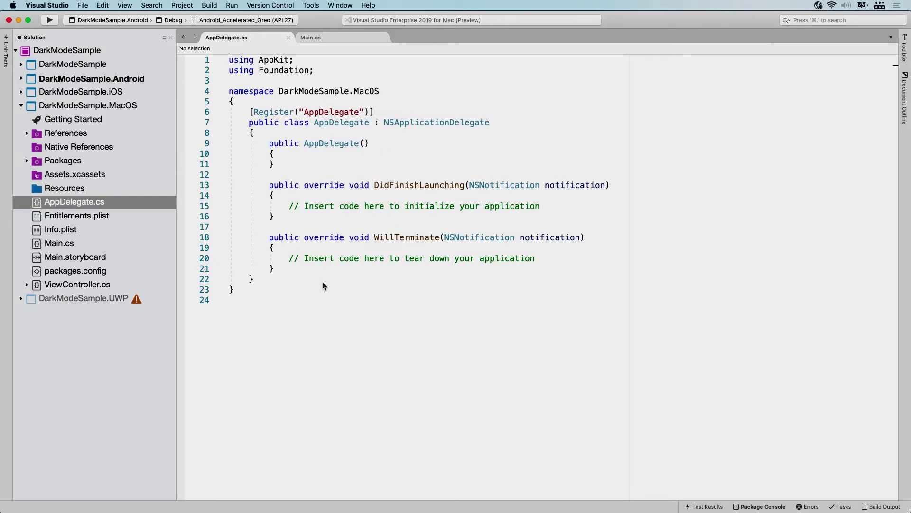
mouse_move(310, 214)
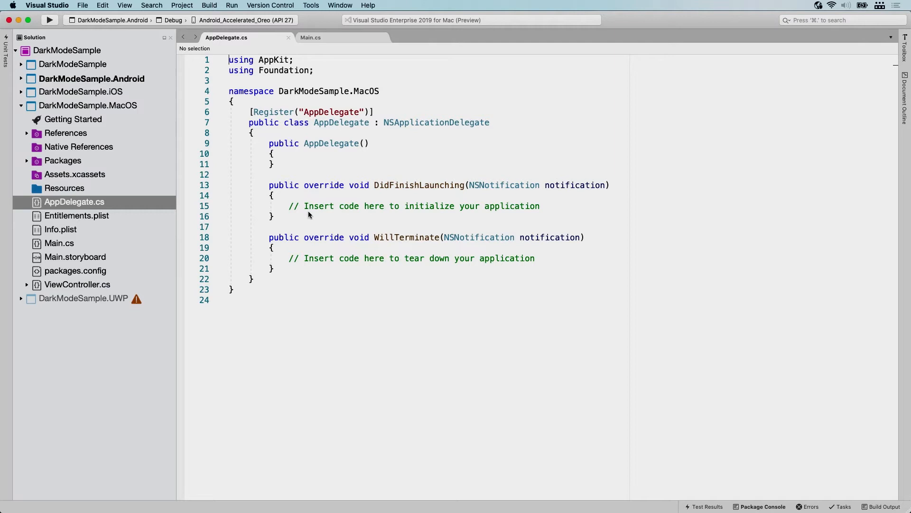
mouse_move(313, 321)
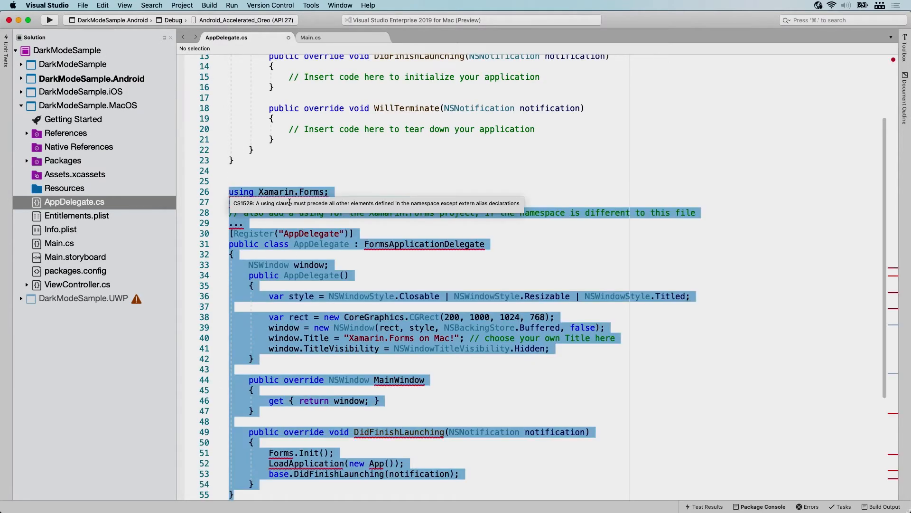
- Comment out the pasted Forms delegate sample in AppDelegate.cs and cut its two Xamarin.Forms using lines
key(Cmd+/)
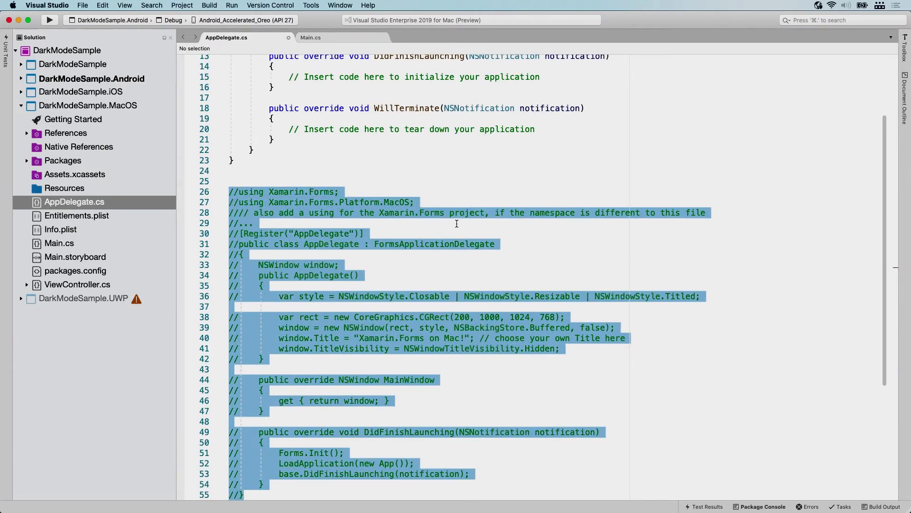
scroll(down, 3)
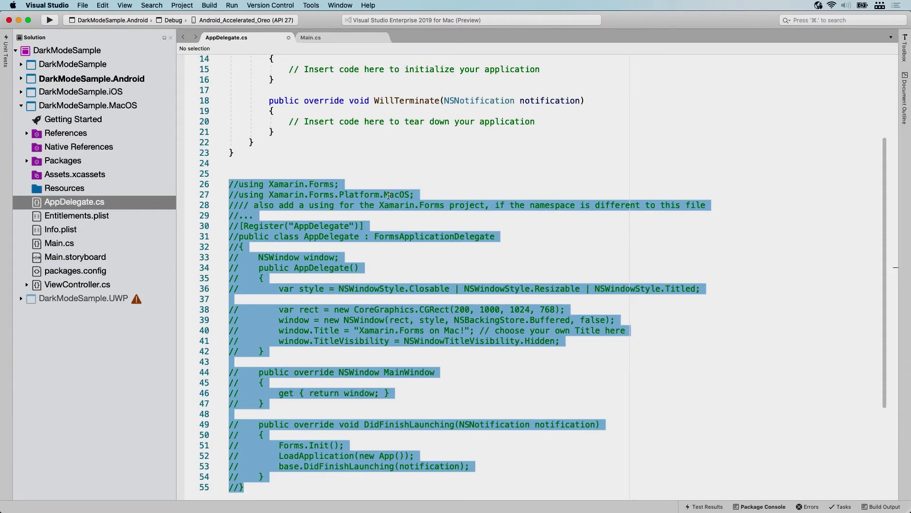
click(260, 184)
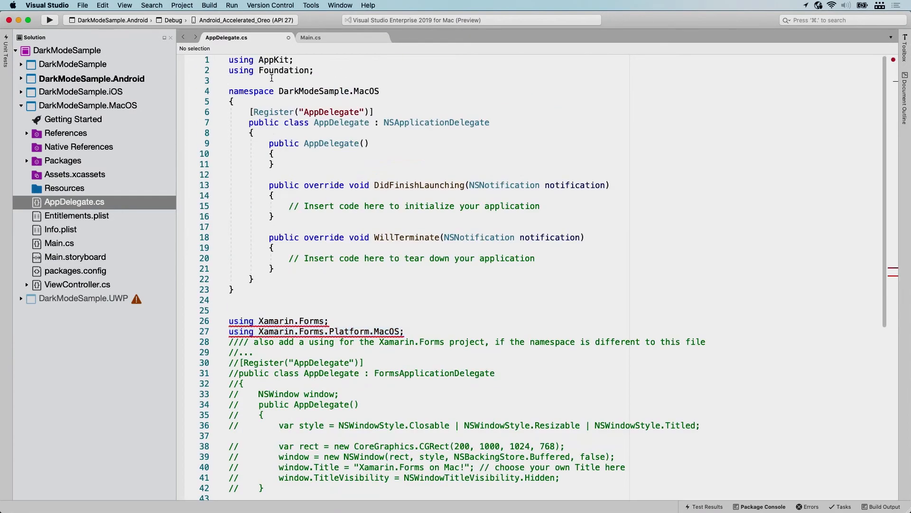
scroll(down, 3)
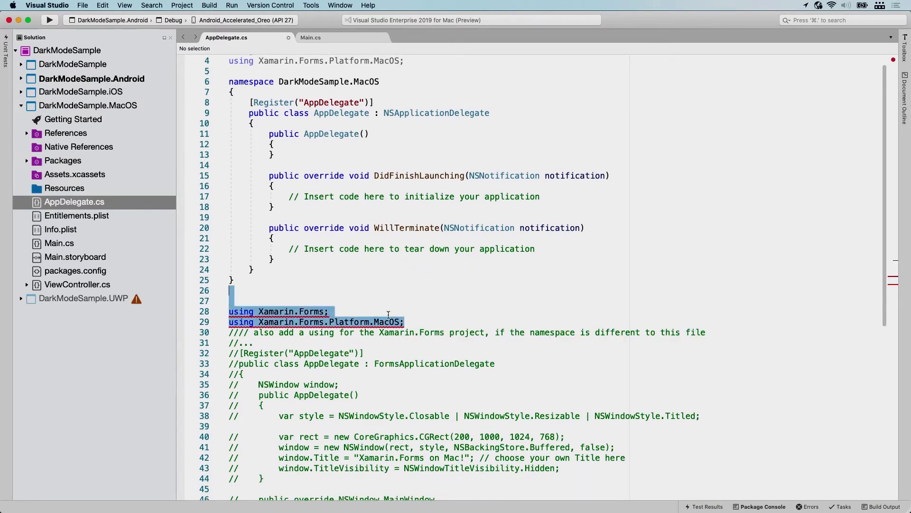
key(Delete)
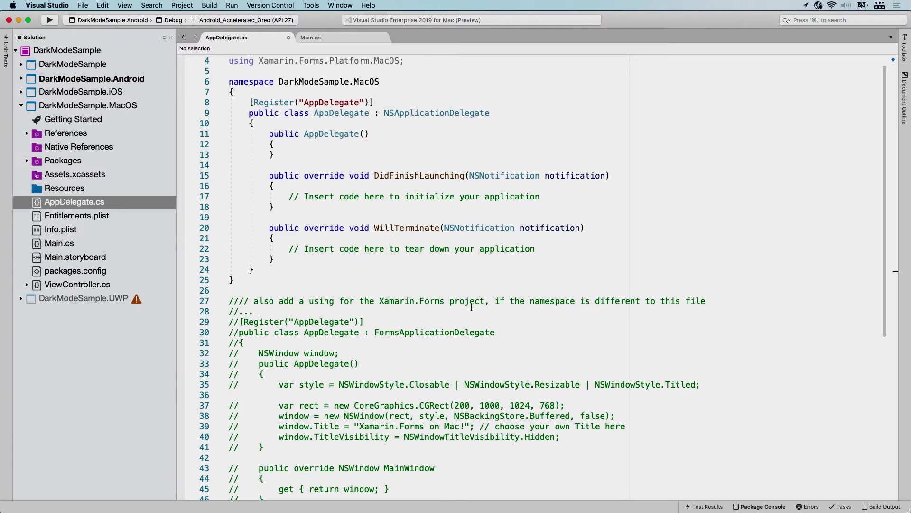
mouse_move(714, 306)
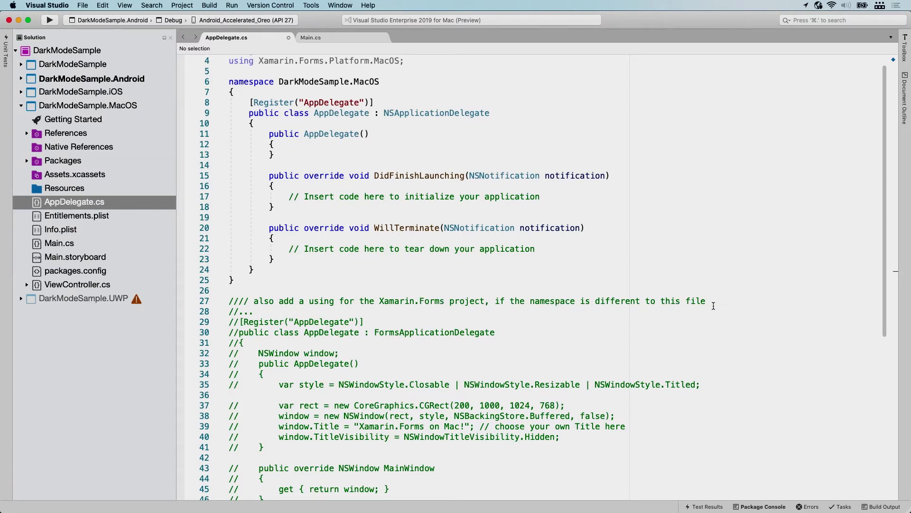
scroll(down, 3)
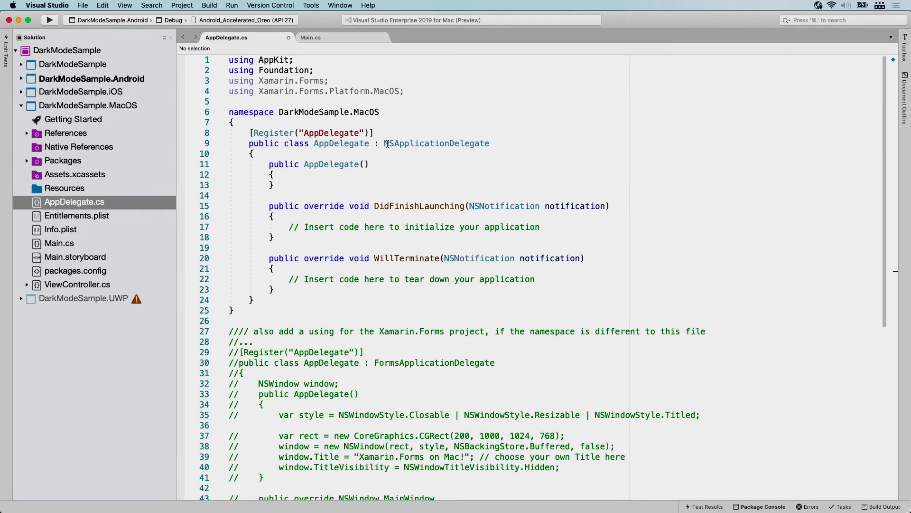
mouse_move(392, 144)
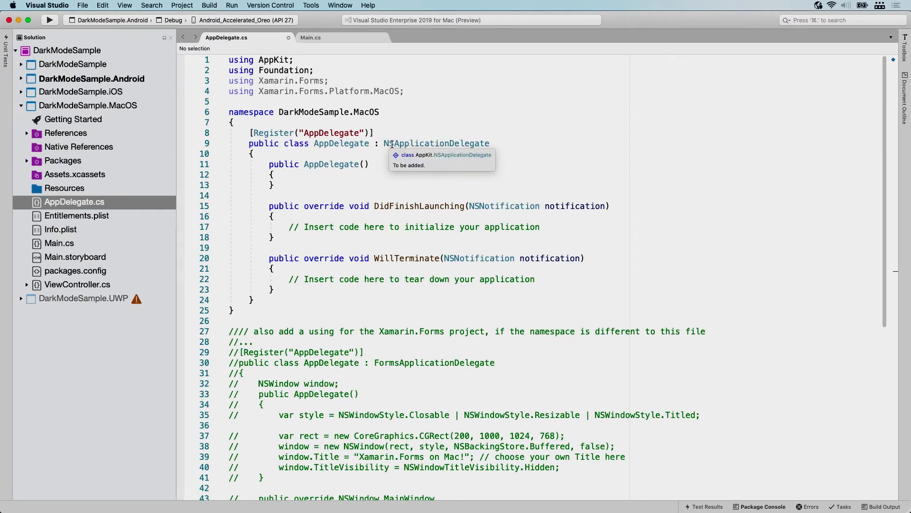
- Change the AppDelegate base class to FormsApplicationDelegate
double_click(434, 363)
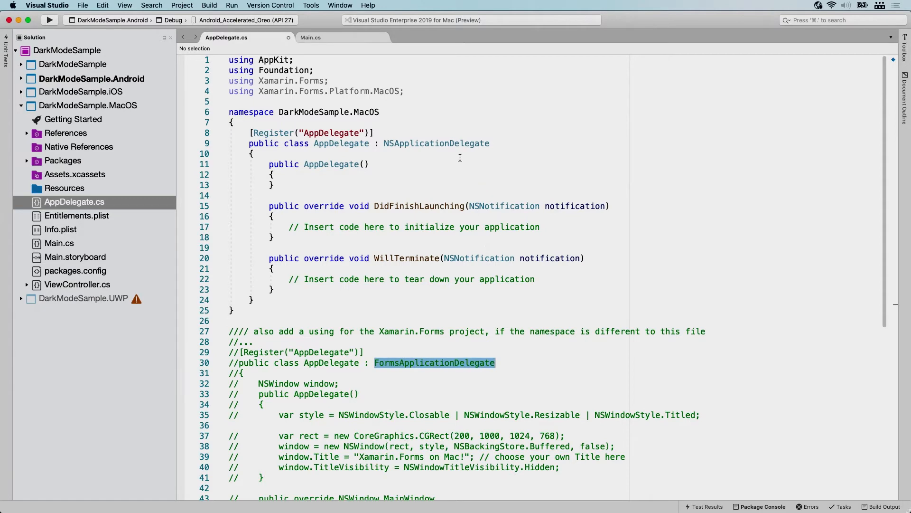
mouse_move(454, 142)
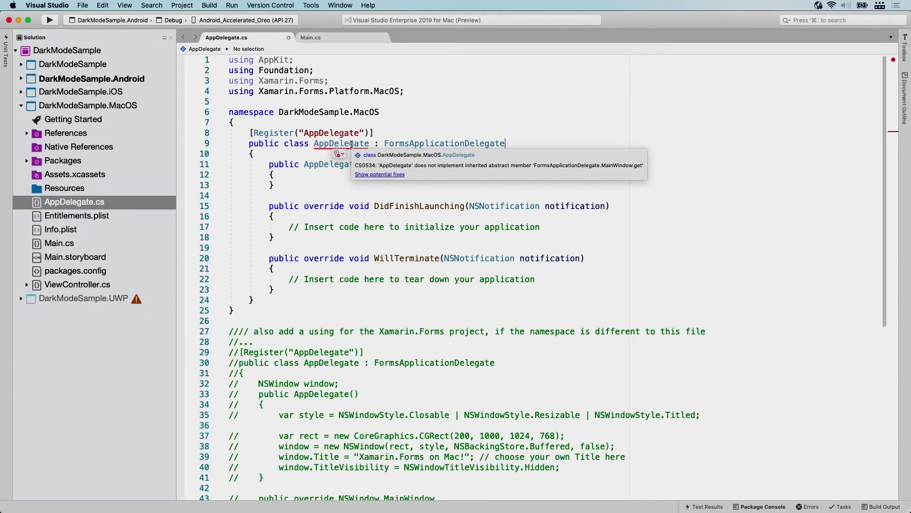
double_click(444, 142)
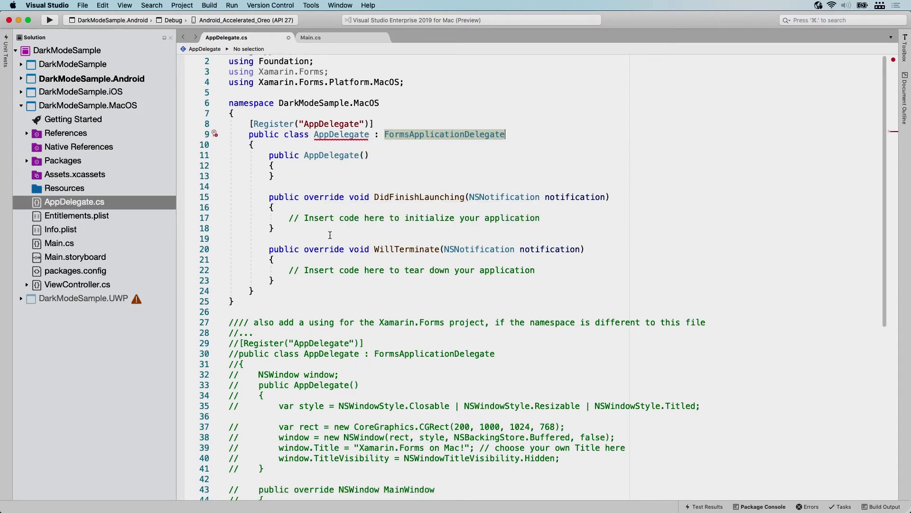
scroll(down, 3)
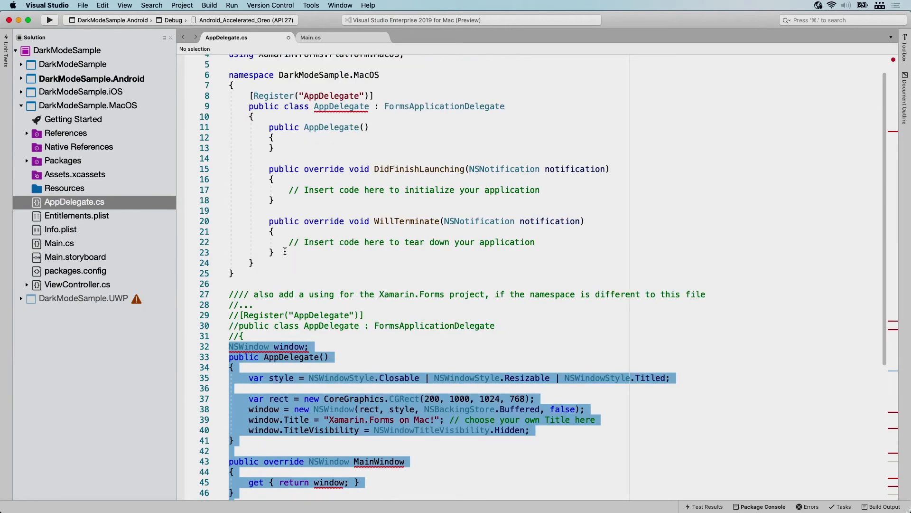
mouse_move(426, 169)
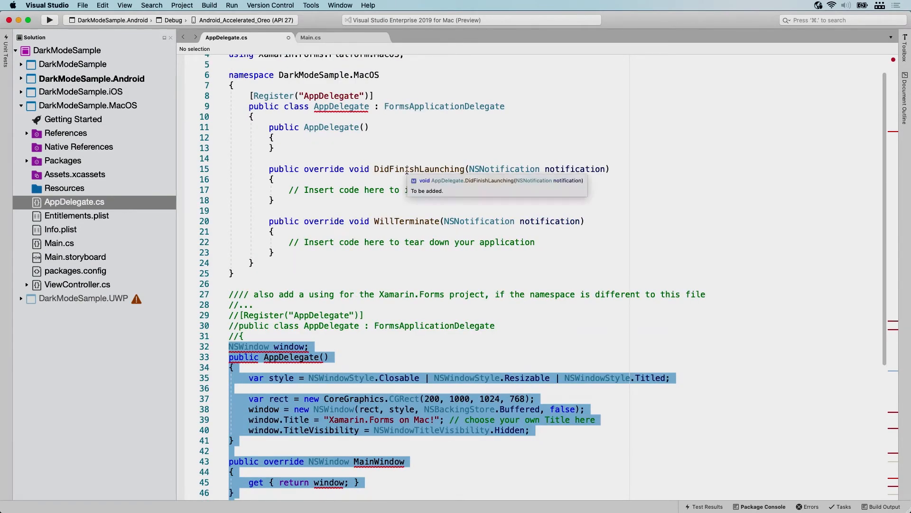
mouse_move(414, 175)
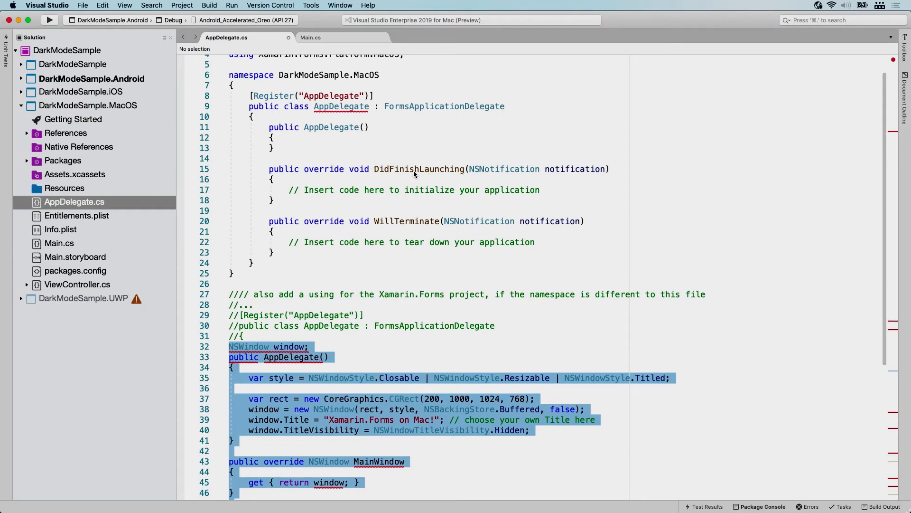
mouse_move(403, 240)
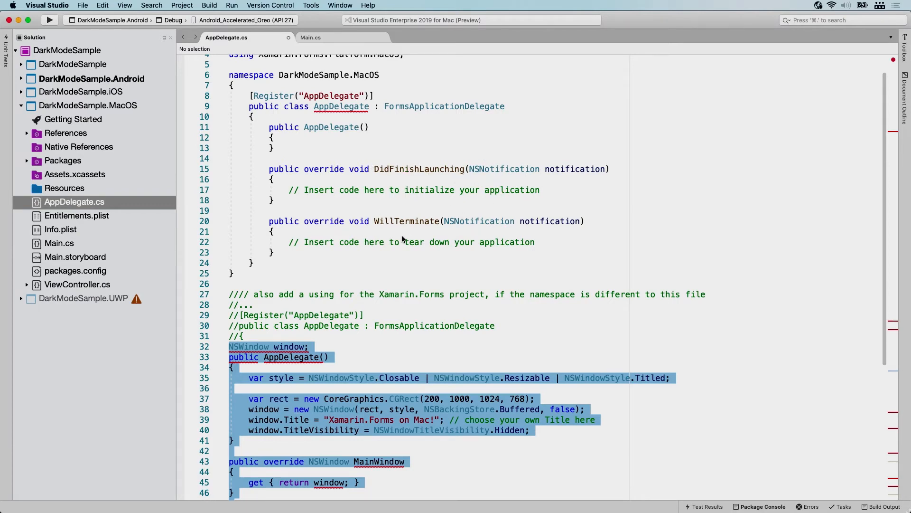
mouse_move(284, 252)
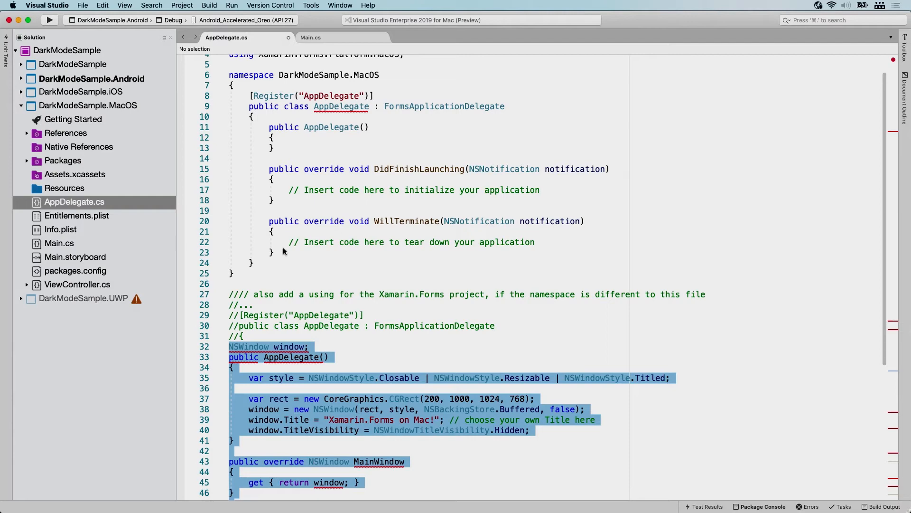
- Select the original template AppDelegate members to replace them with the Forms window setup code
click(275, 252)
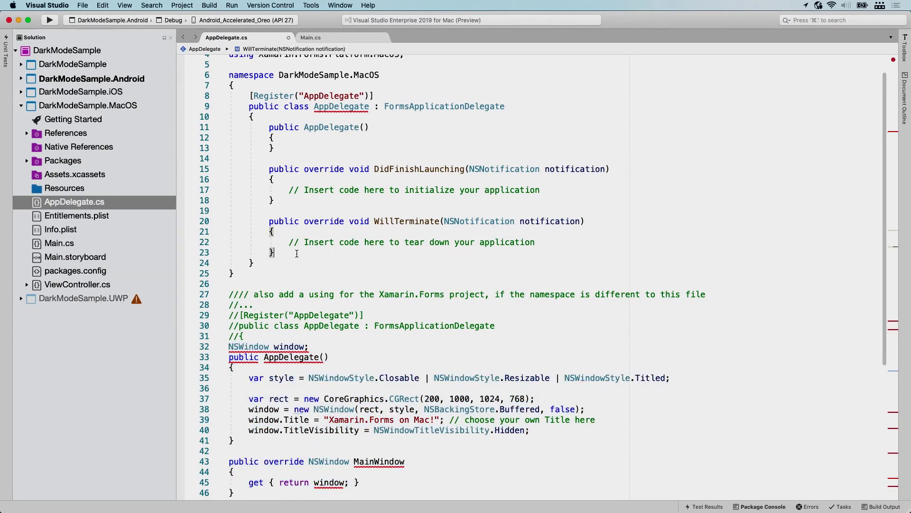
drag(269, 127, 273, 253)
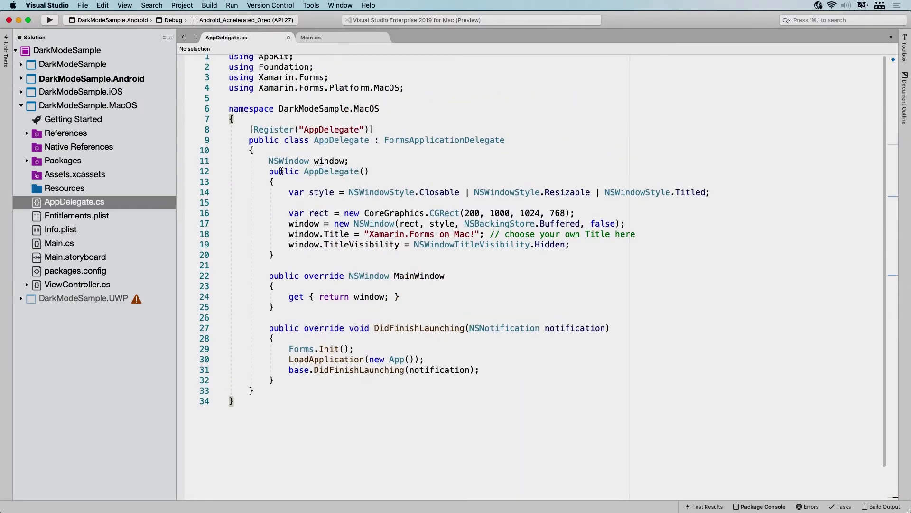
mouse_move(320, 192)
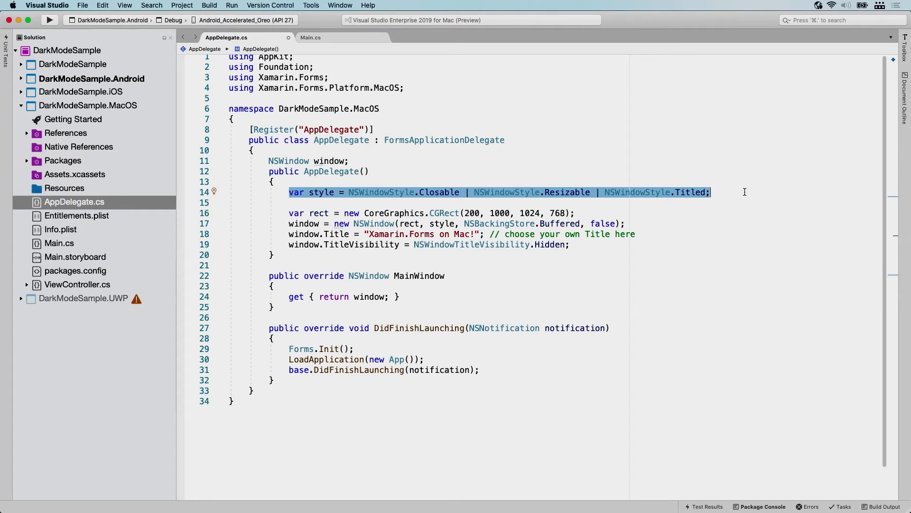
mouse_move(291, 213)
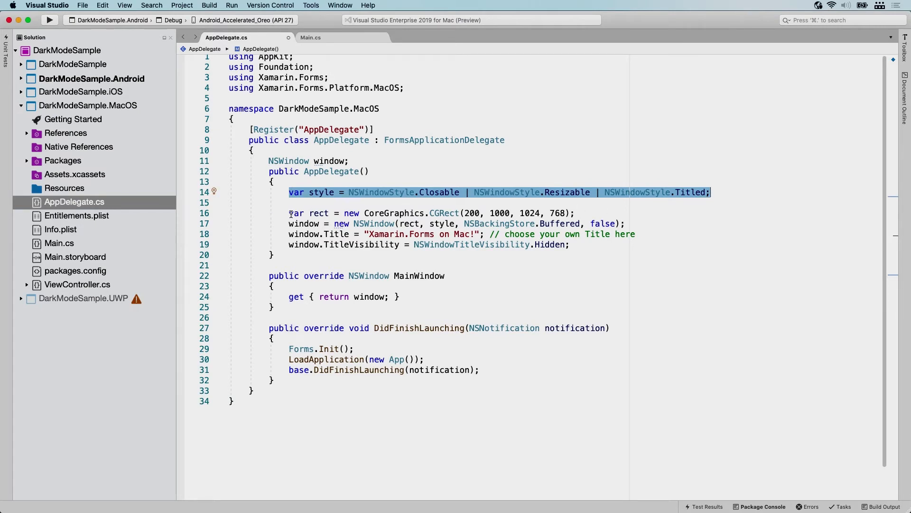
mouse_move(395, 222)
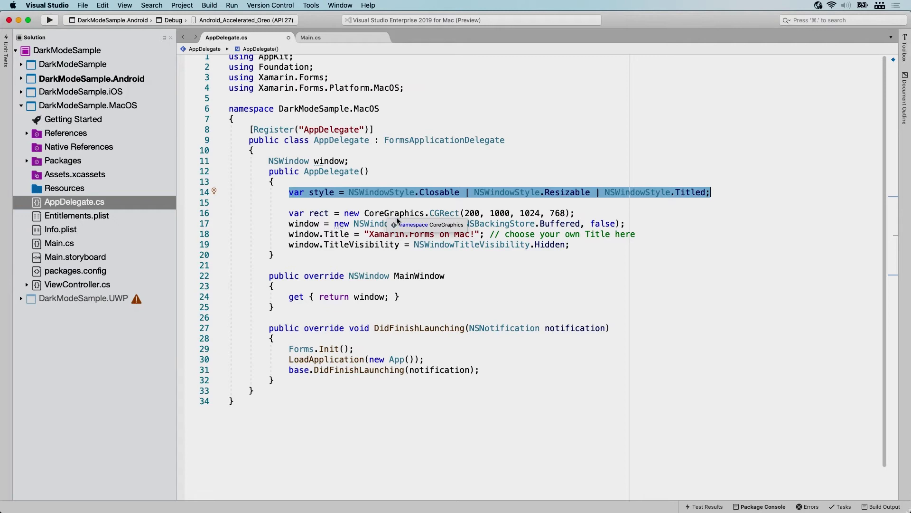
mouse_move(449, 217)
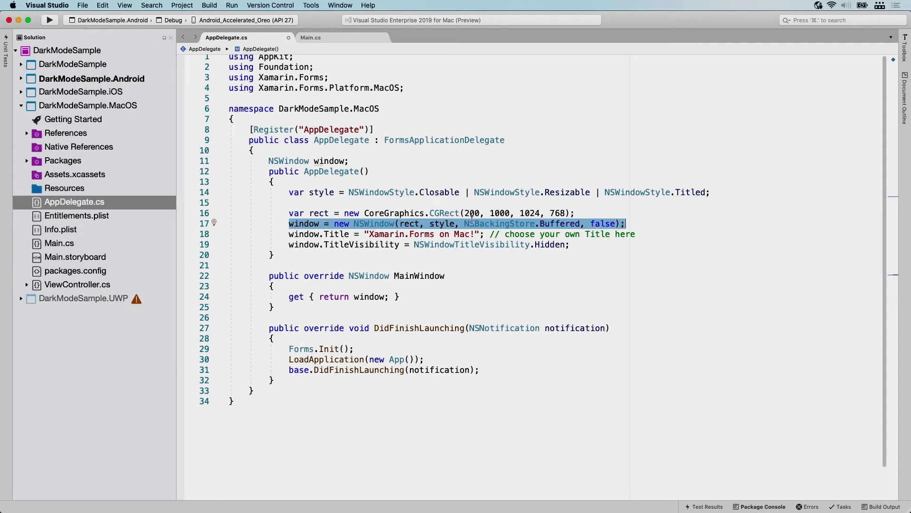
mouse_move(481, 205)
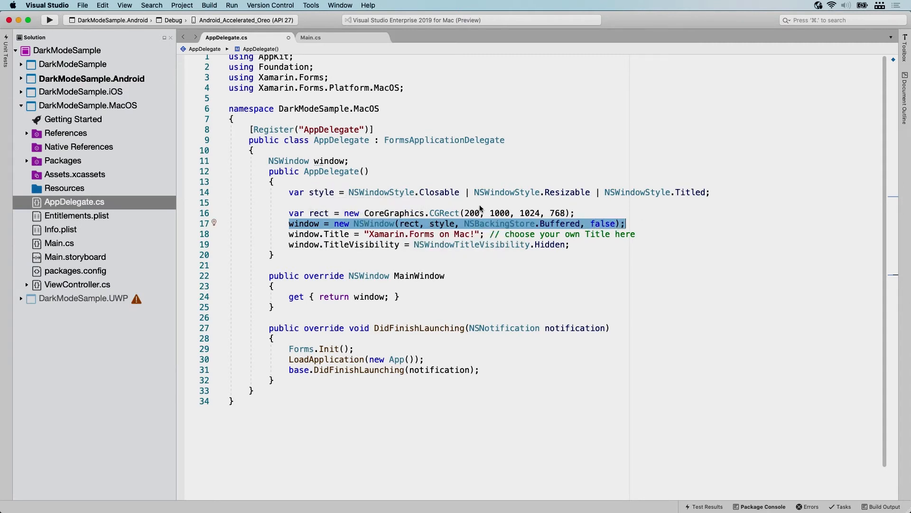
mouse_move(438, 141)
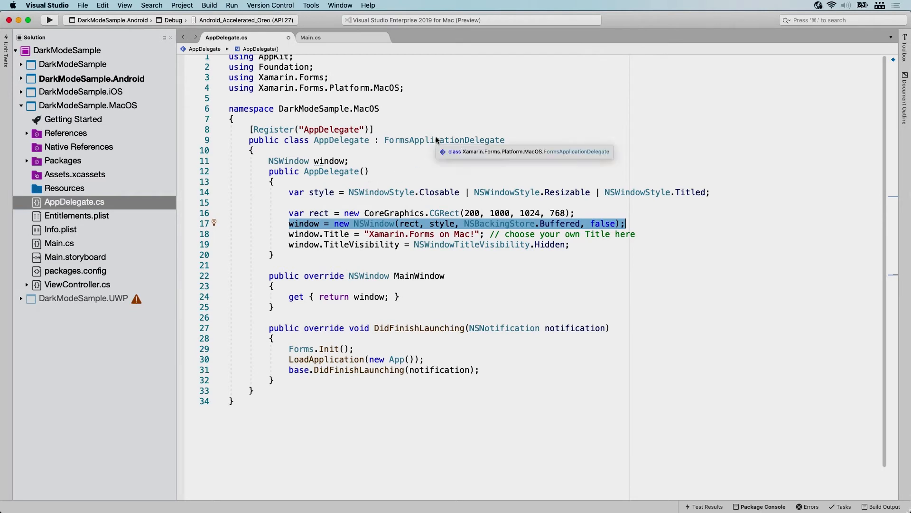
mouse_move(368, 226)
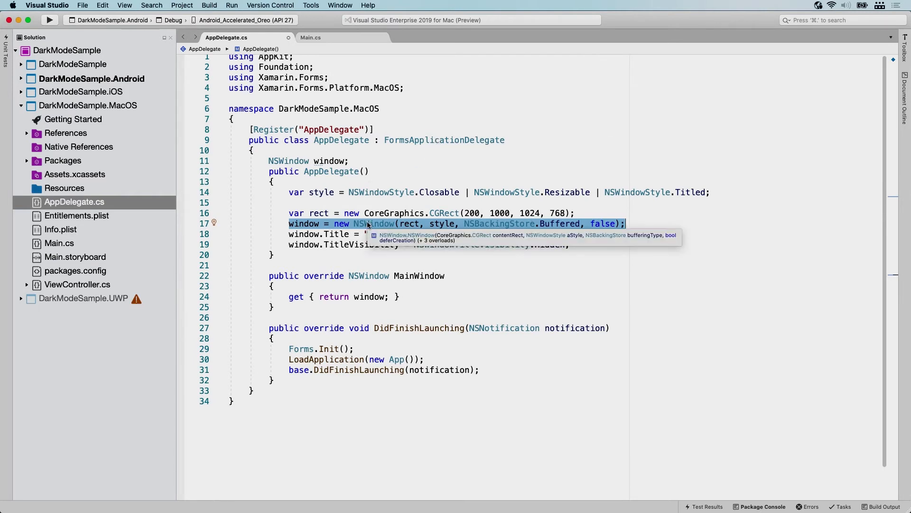
mouse_move(509, 218)
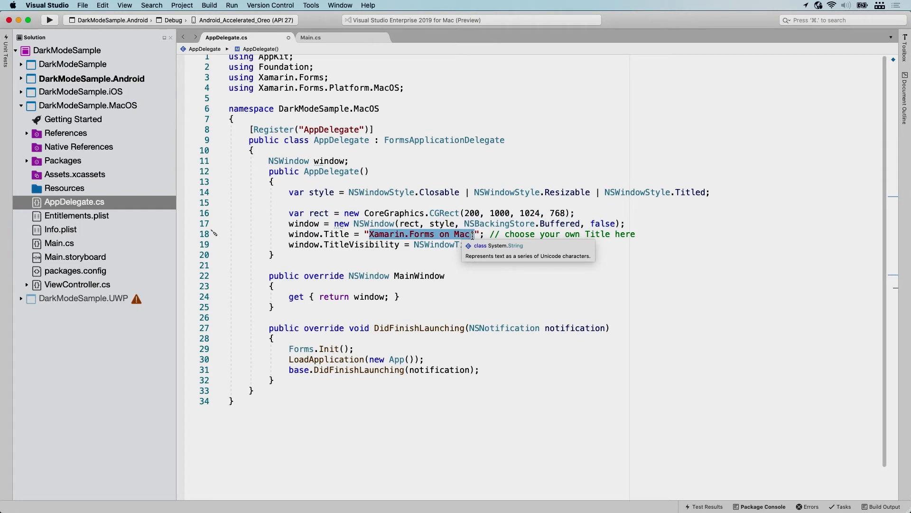
- Set the window title string to "DarkMode Sample" in AppDelegate.cs and remove the comment
text(DarkMode Sample";)
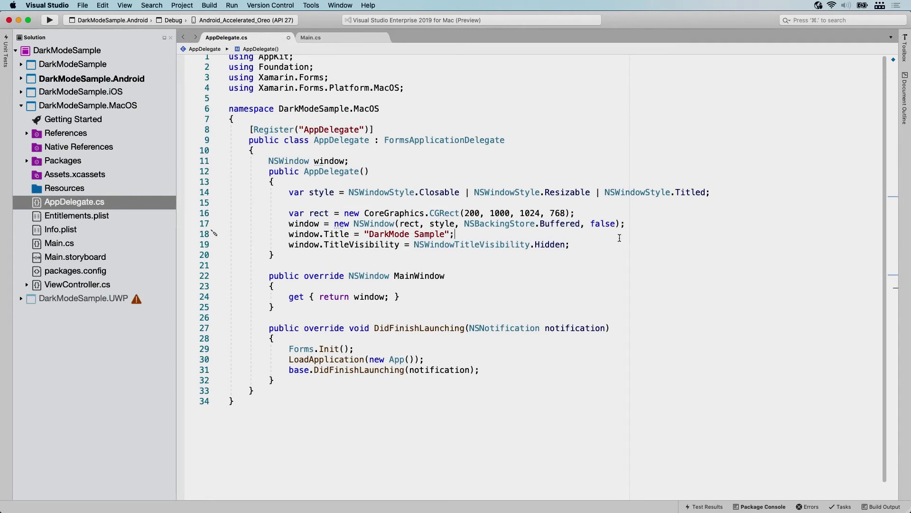
mouse_move(607, 235)
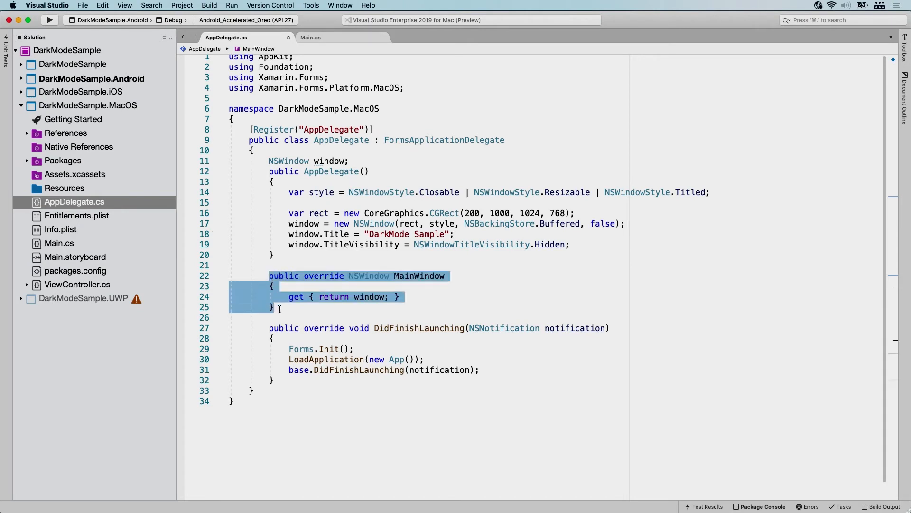
mouse_move(318, 160)
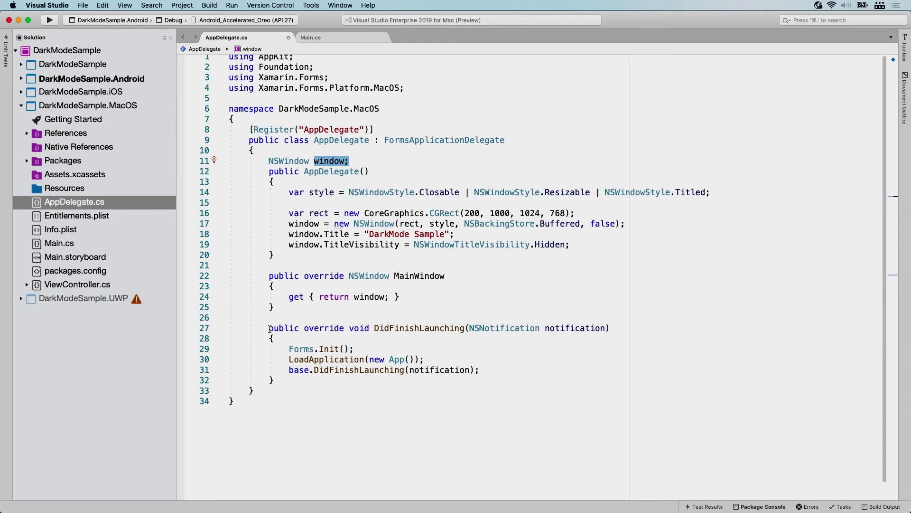
drag(269, 328, 274, 380)
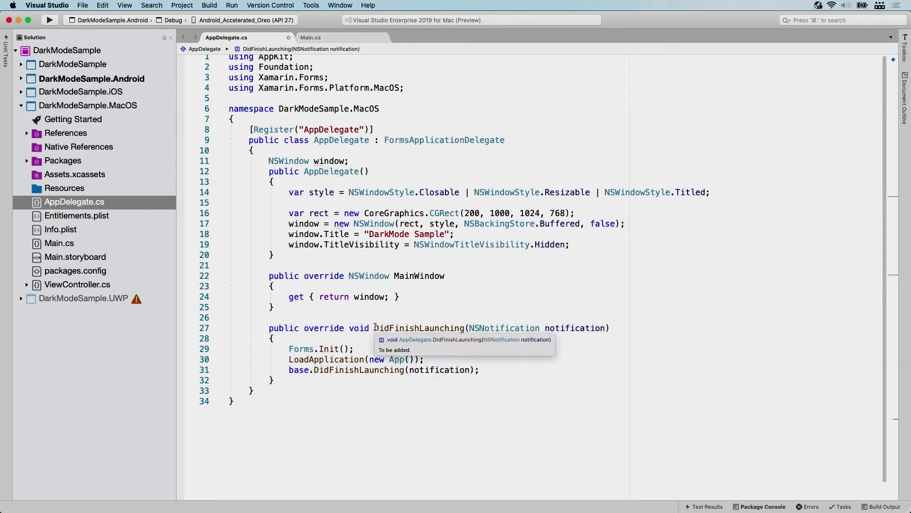
mouse_move(437, 328)
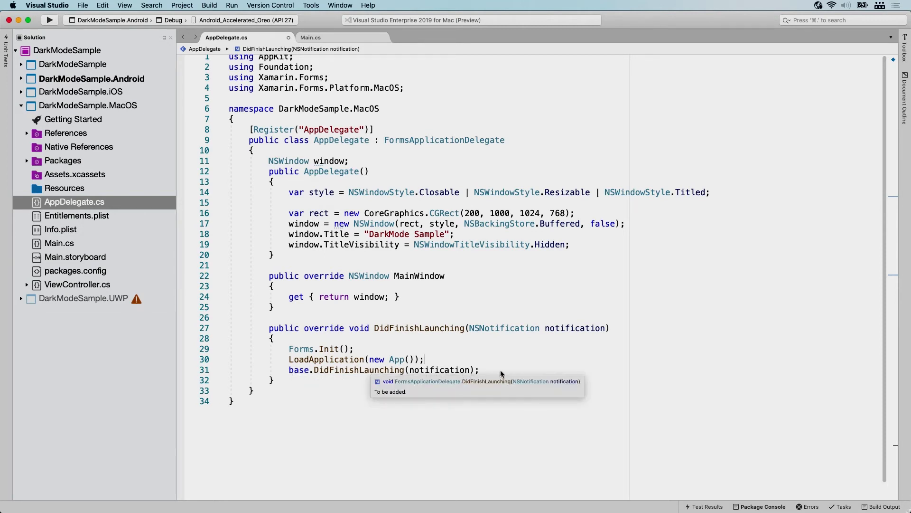
mouse_move(497, 375)
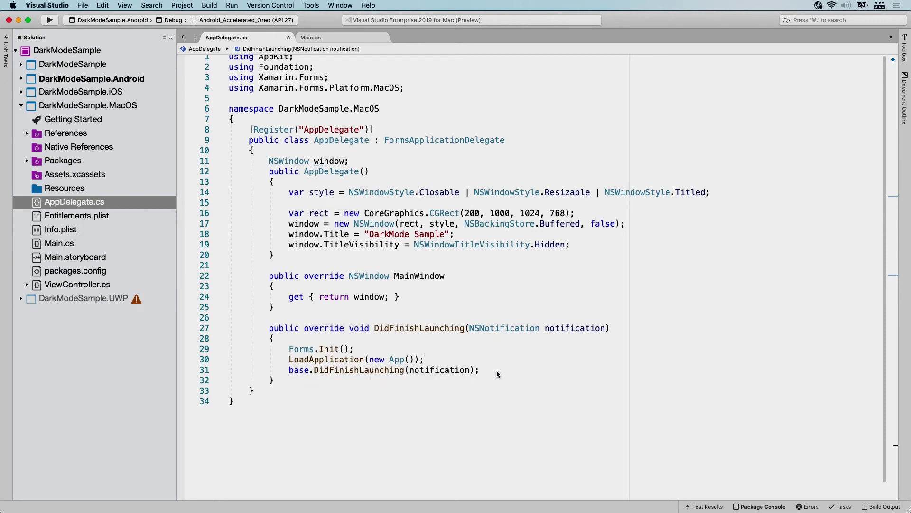
mouse_move(496, 376)
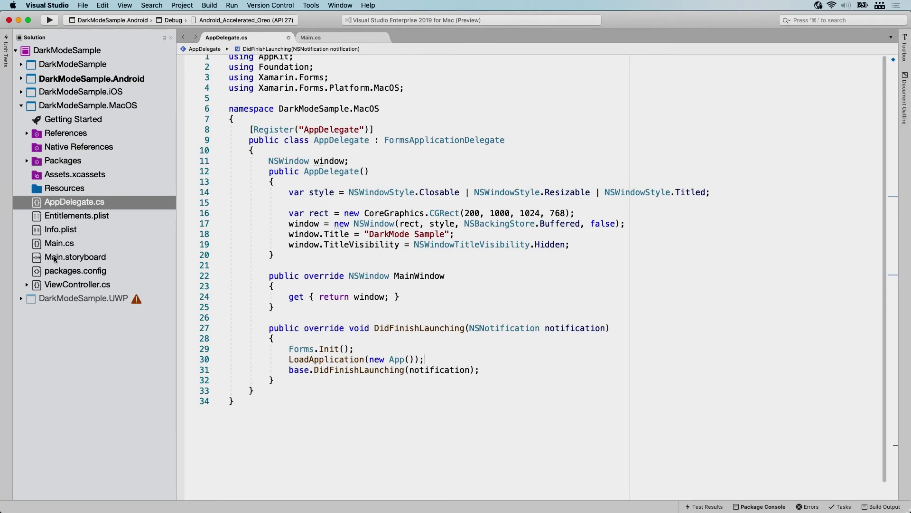
mouse_move(78, 261)
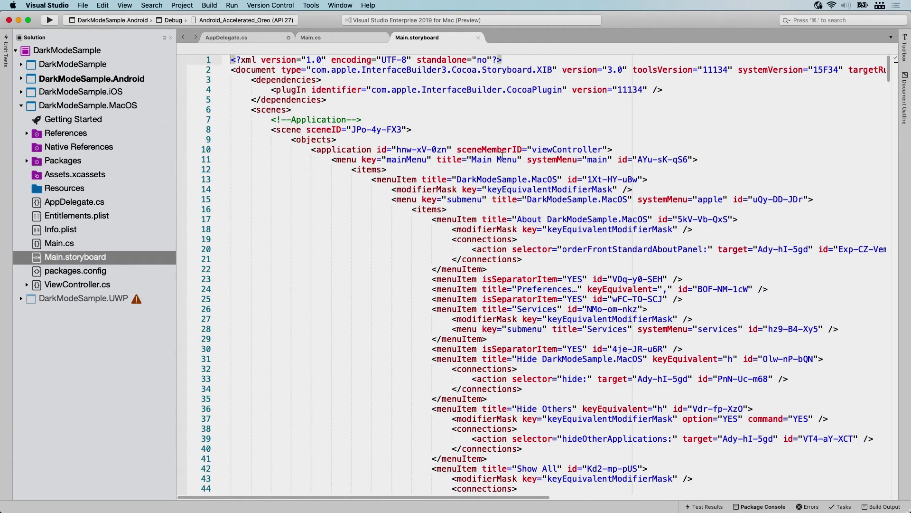
- Open Main.storyboard with Xcode Interface Builder from the Solution pad context menu
right_click(74, 257)
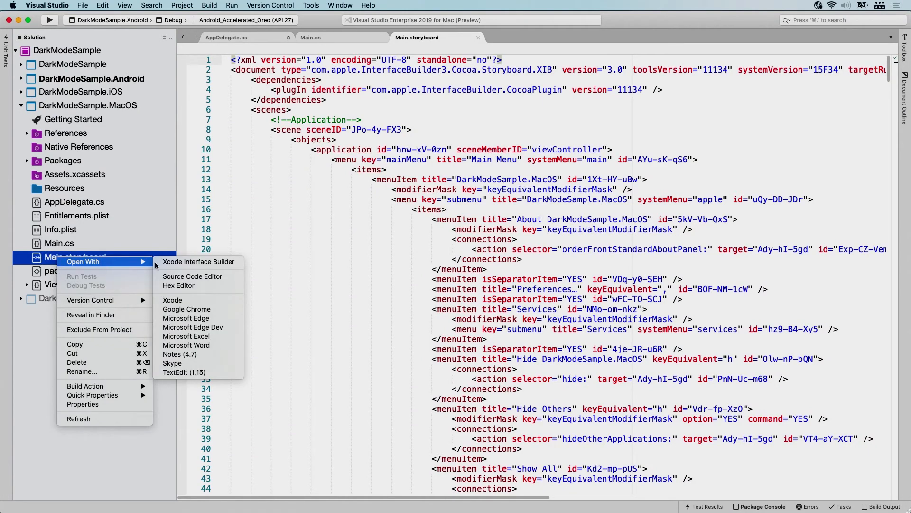
mouse_move(83, 262)
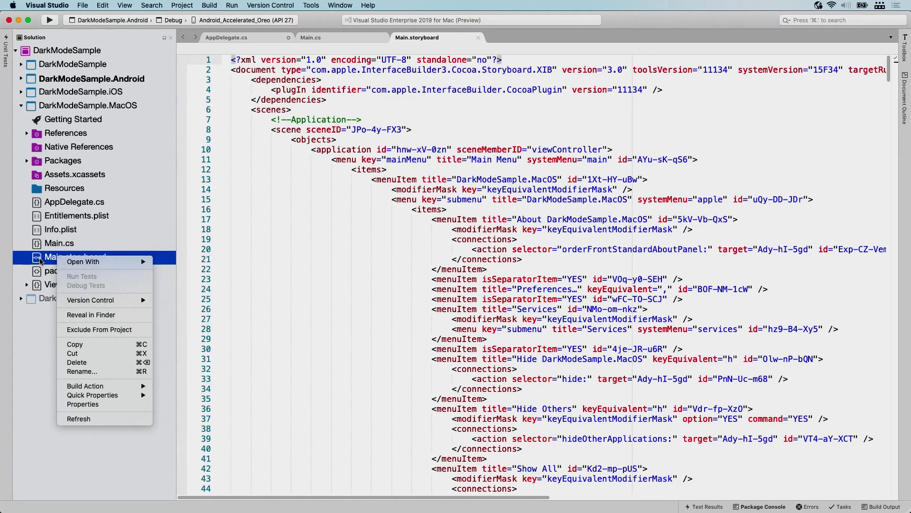
mouse_move(82, 262)
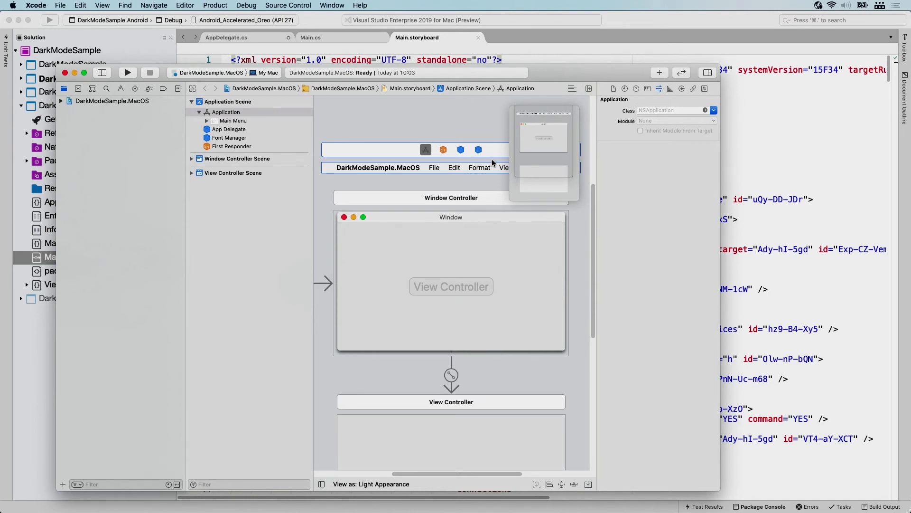
mouse_move(583, 132)
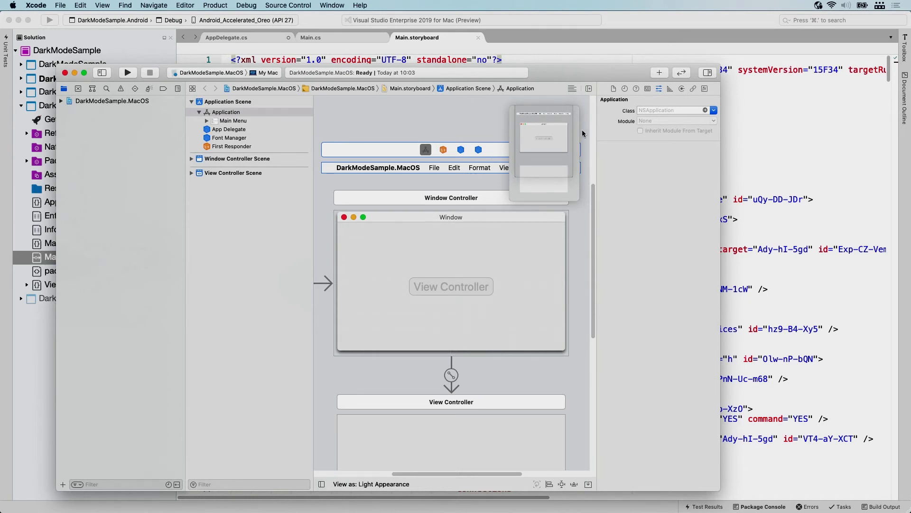
mouse_move(456, 201)
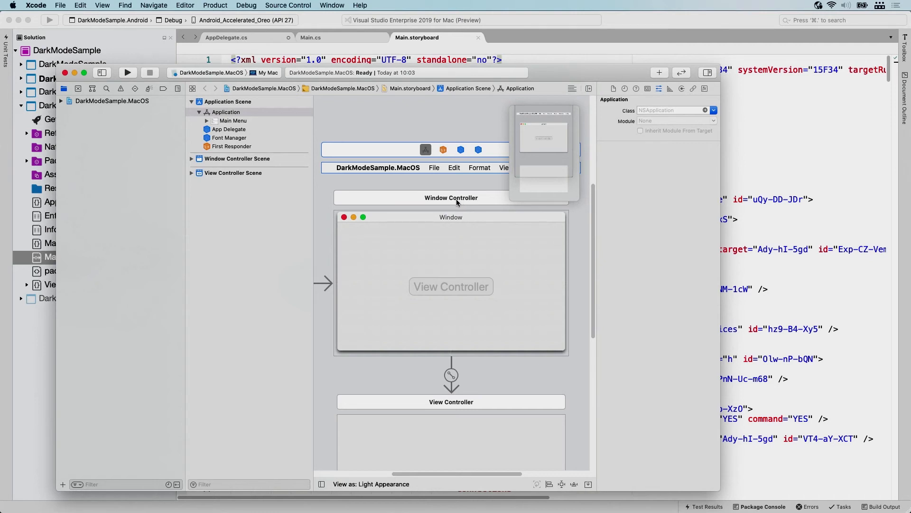
- Uncheck Is Initial Controller for the Window Controller scene in Xcode's attributes inspector
click(451, 198)
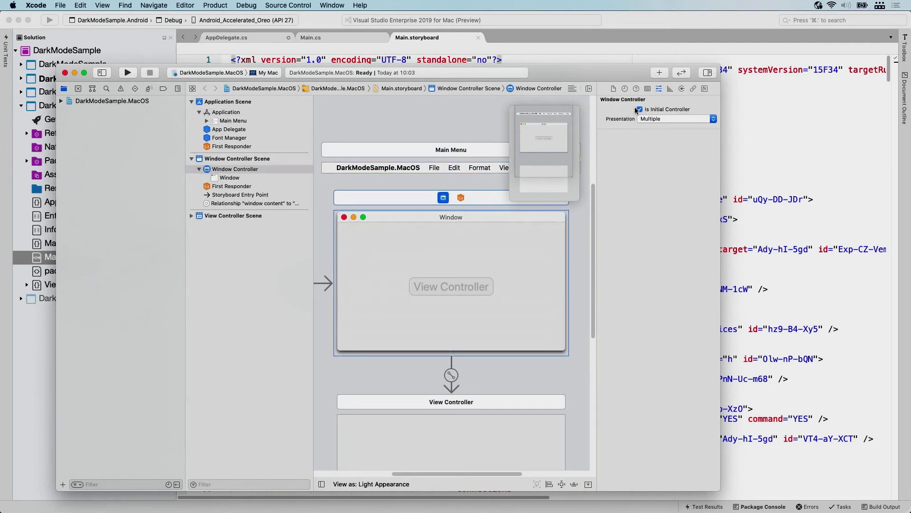
click(640, 109)
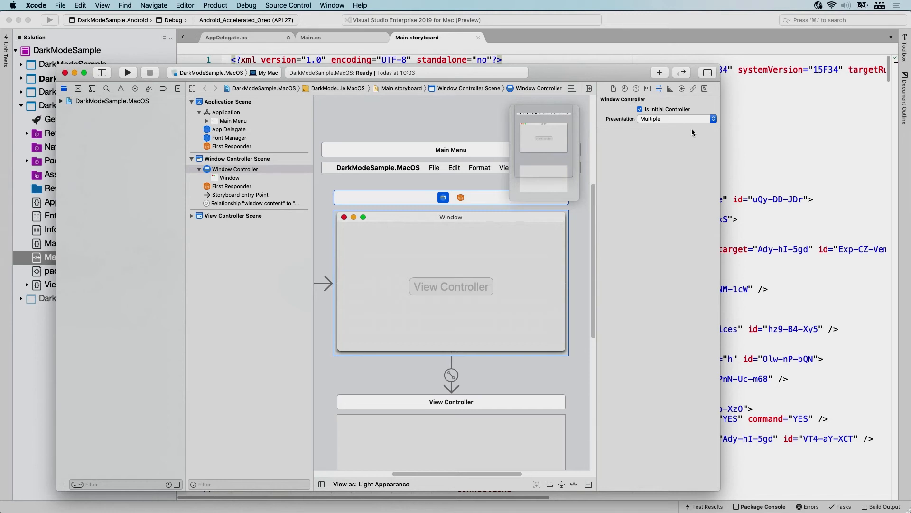
mouse_move(604, 95)
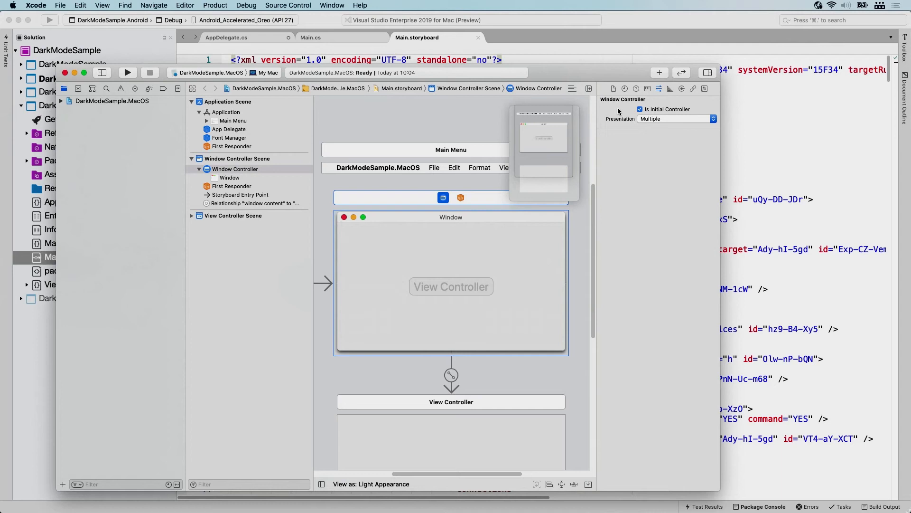
mouse_move(678, 114)
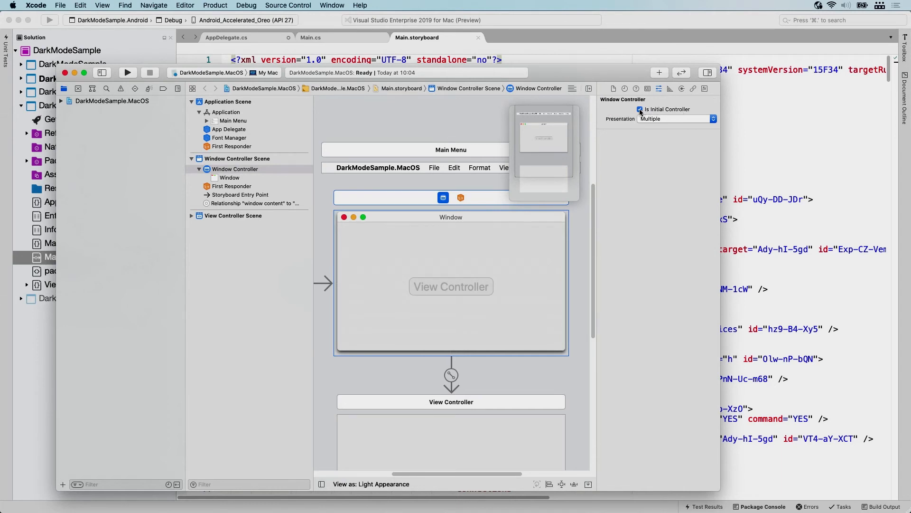
click(640, 109)
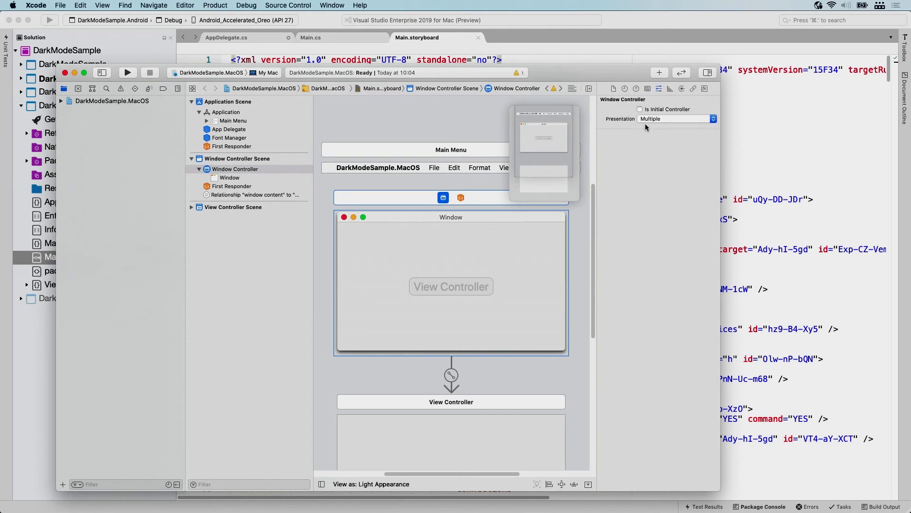
mouse_move(652, 161)
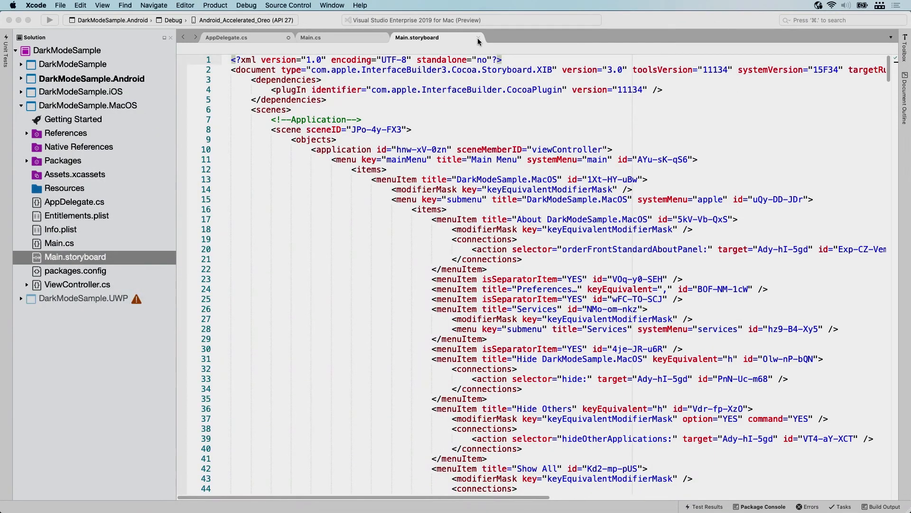
- Close the storyboard tab and copy Xamagon_color.png and Xamagon_white.png into the MacOS Resources folder
click(477, 38)
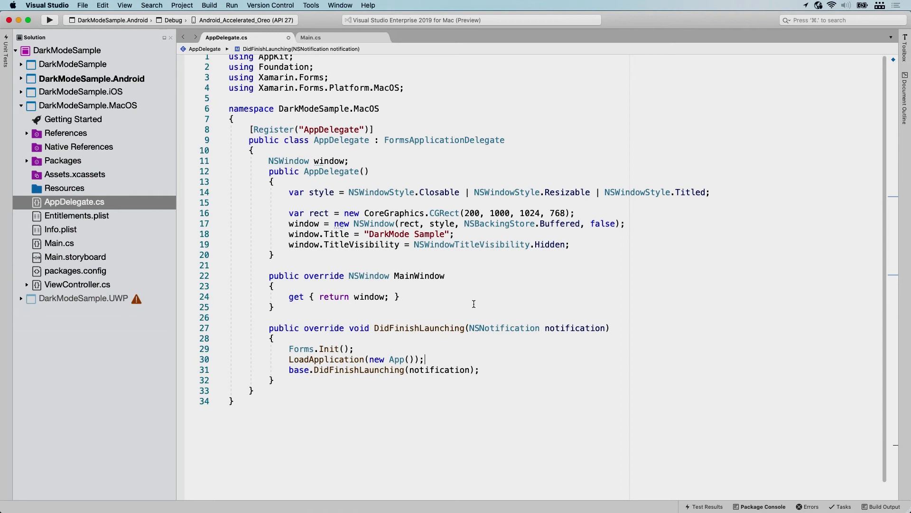
mouse_move(138, 215)
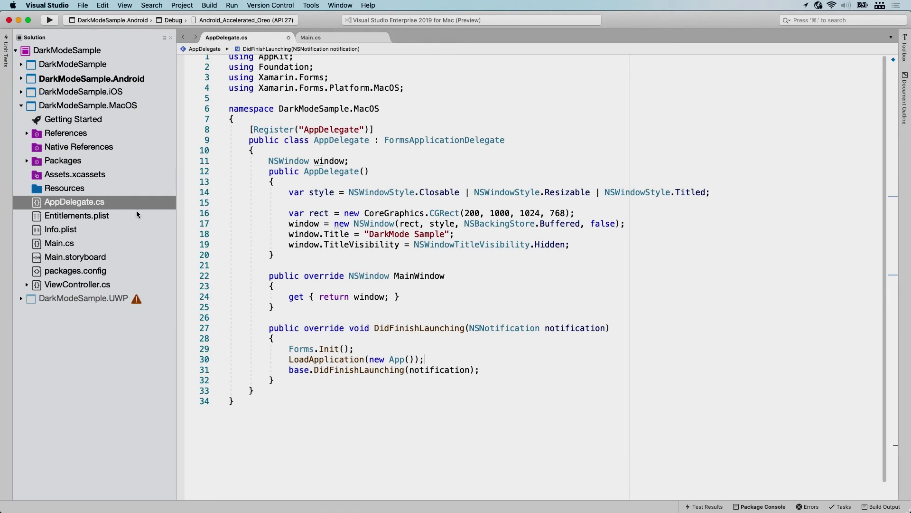
click(65, 188)
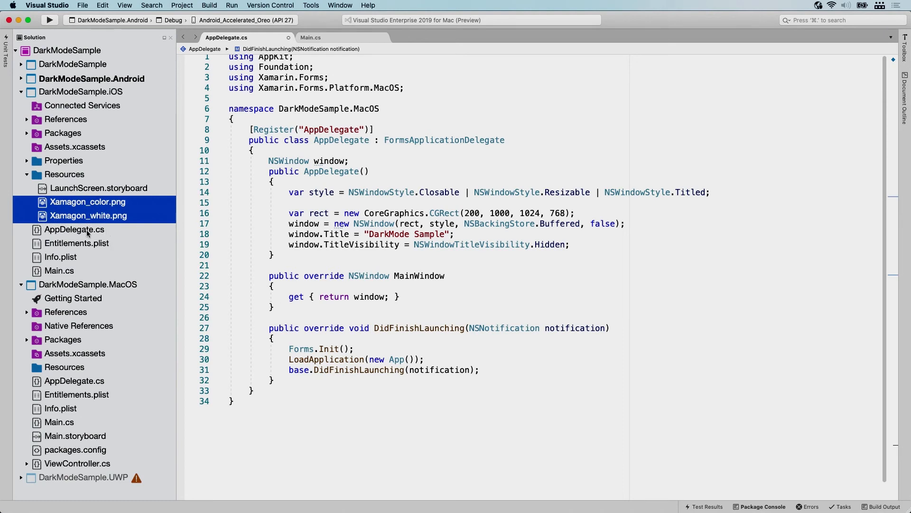
click(65, 366)
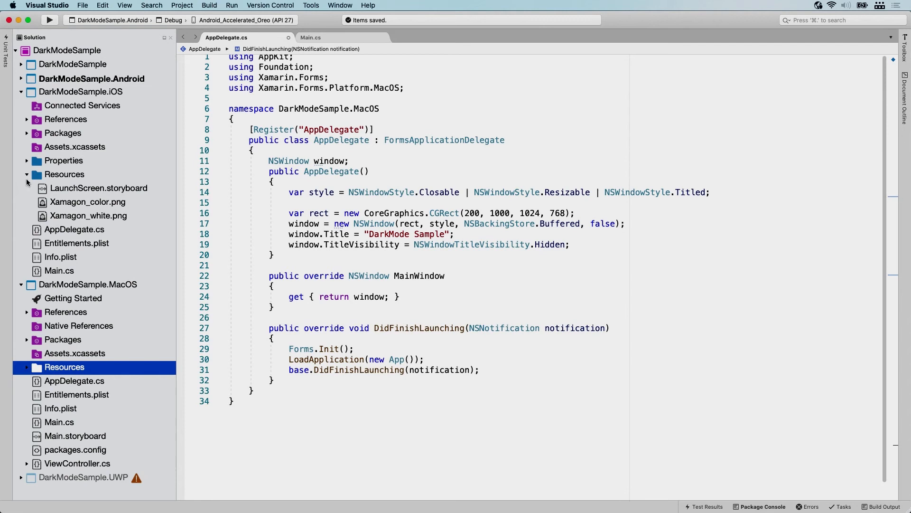
right_click(57, 340)
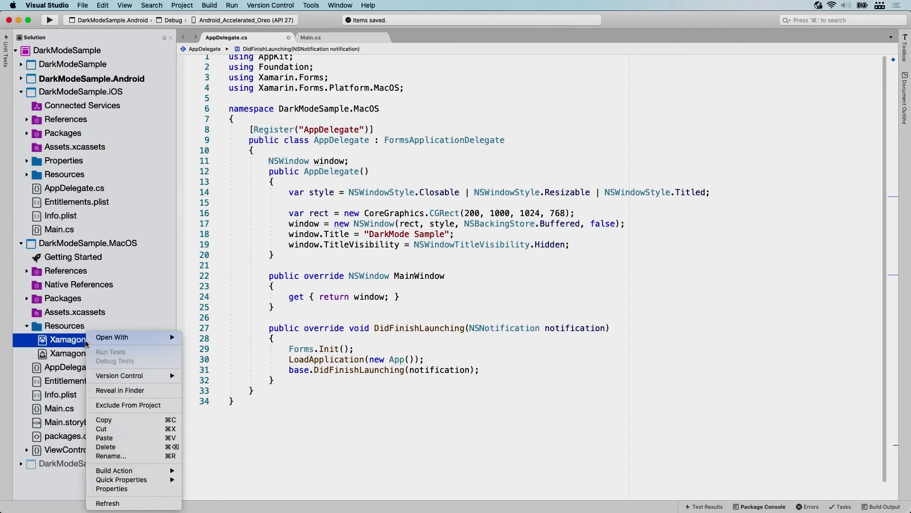
click(114, 470)
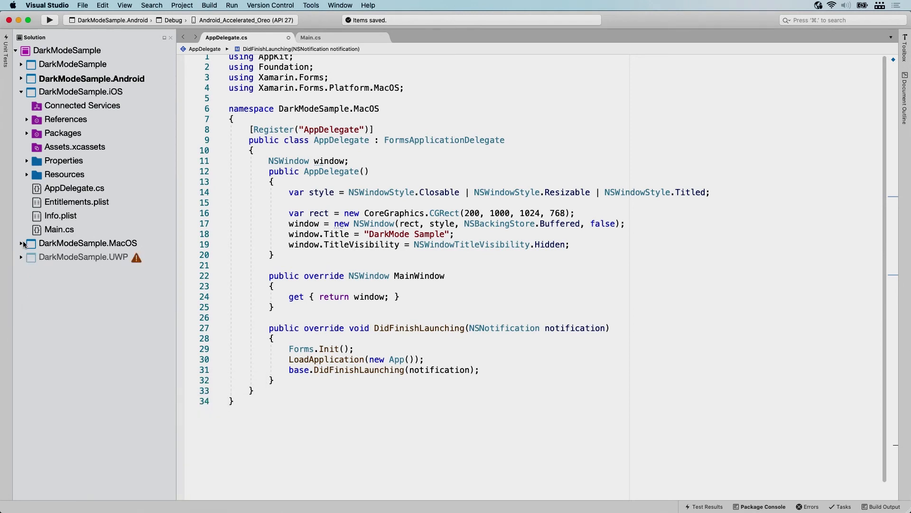
mouse_move(365, 296)
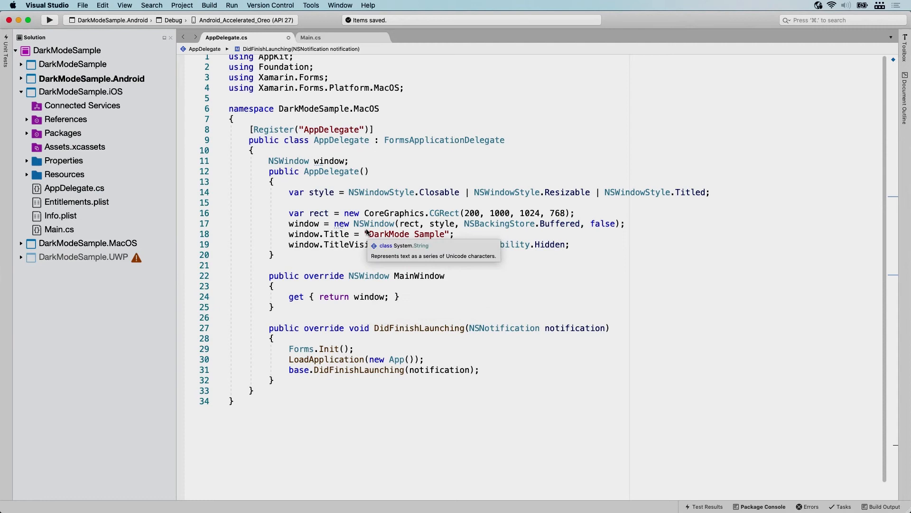
mouse_move(121, 23)
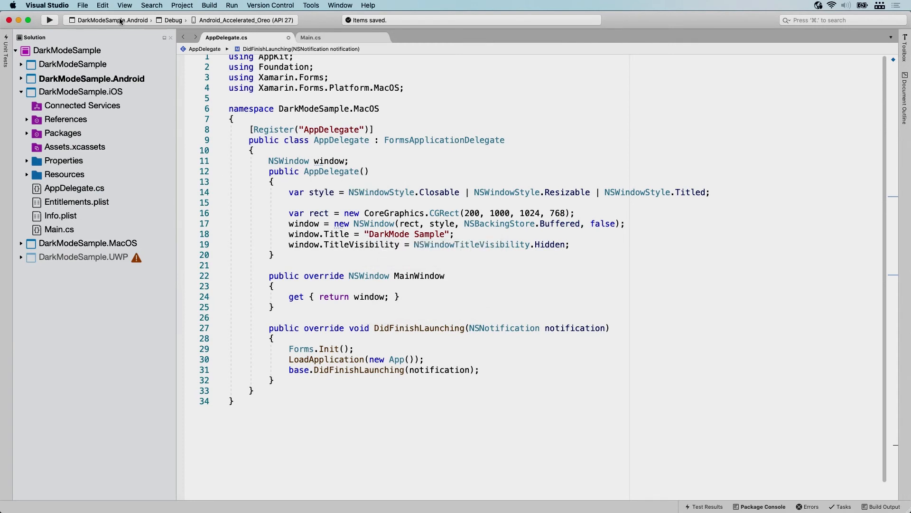
- Select DarkModeSample.MacOS as the run project and start a build, which fails with an assembly-name error
click(119, 20)
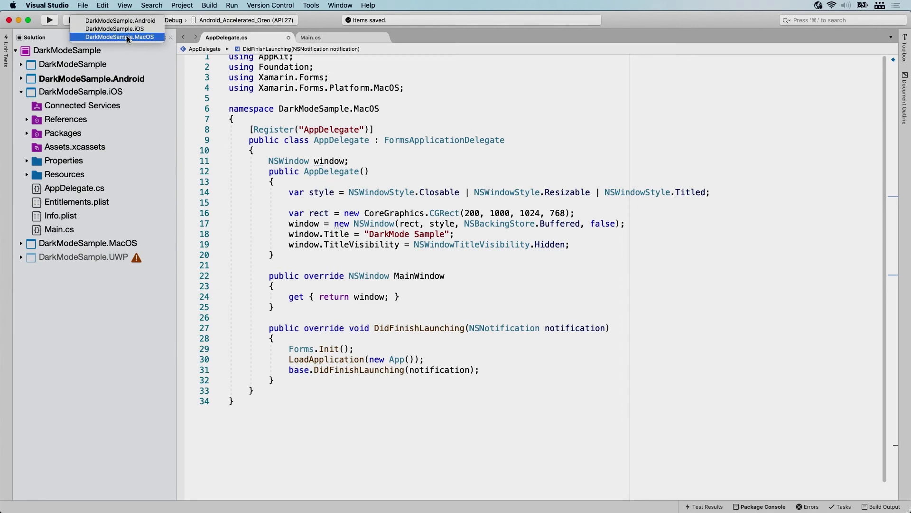
mouse_move(147, 41)
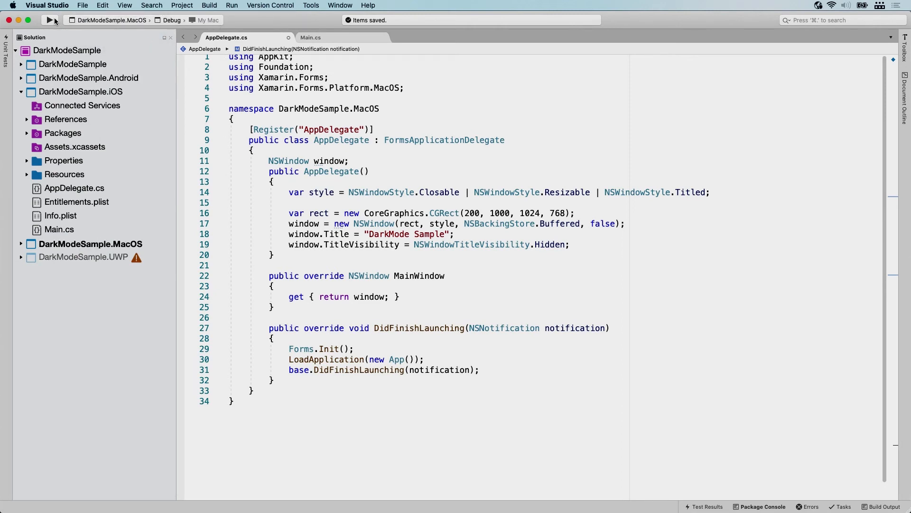
click(47, 19)
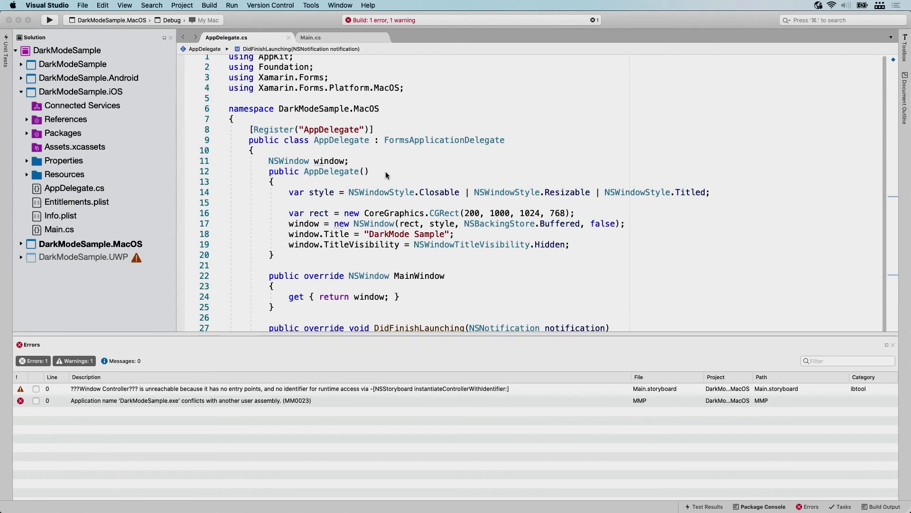
mouse_move(114, 275)
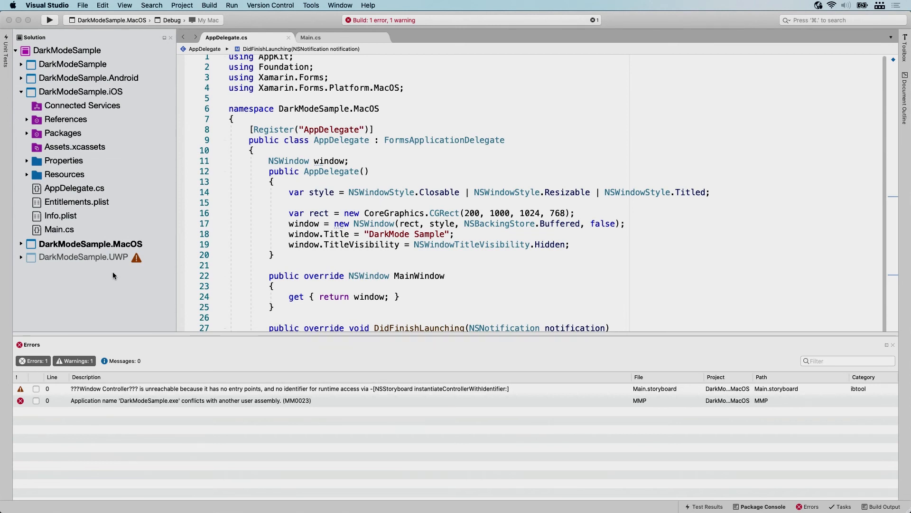
mouse_move(78, 246)
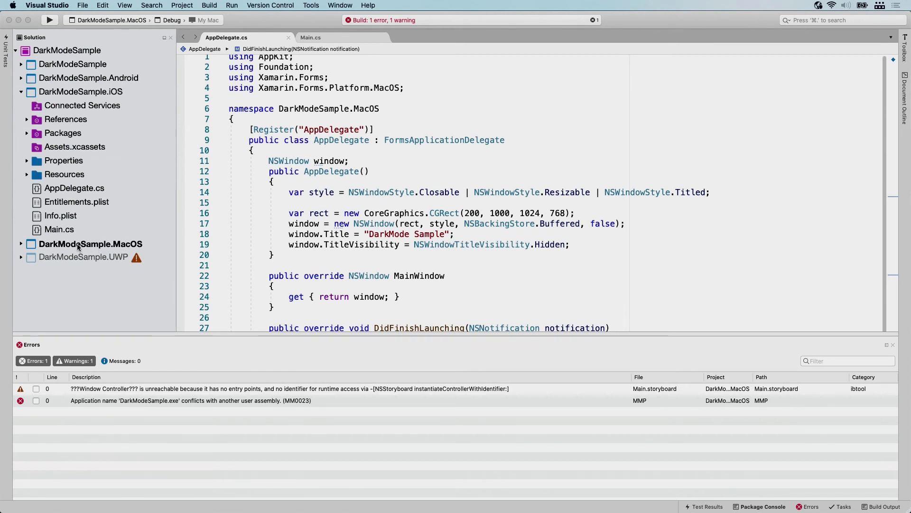
- In the MacOS project's Build > Output options, change the assembly name to DarkModeSample.MacOS and save
right_click(78, 244)
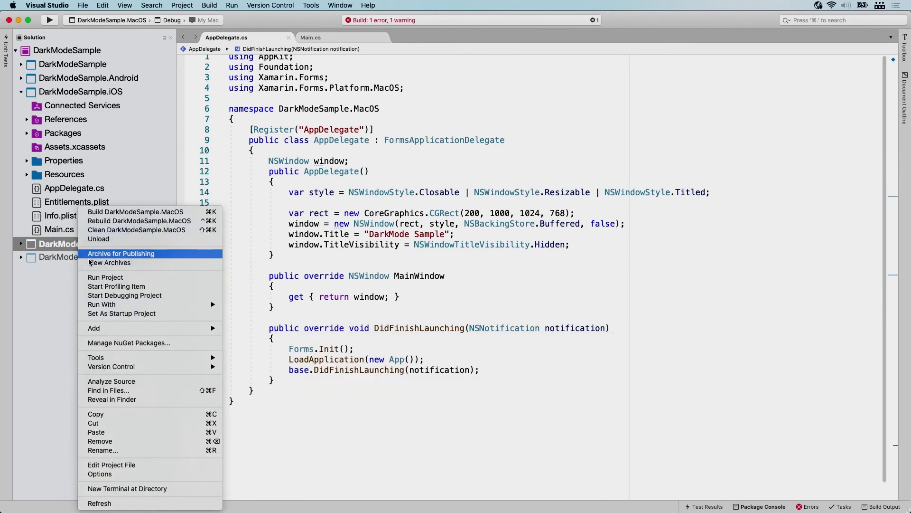
mouse_move(99, 474)
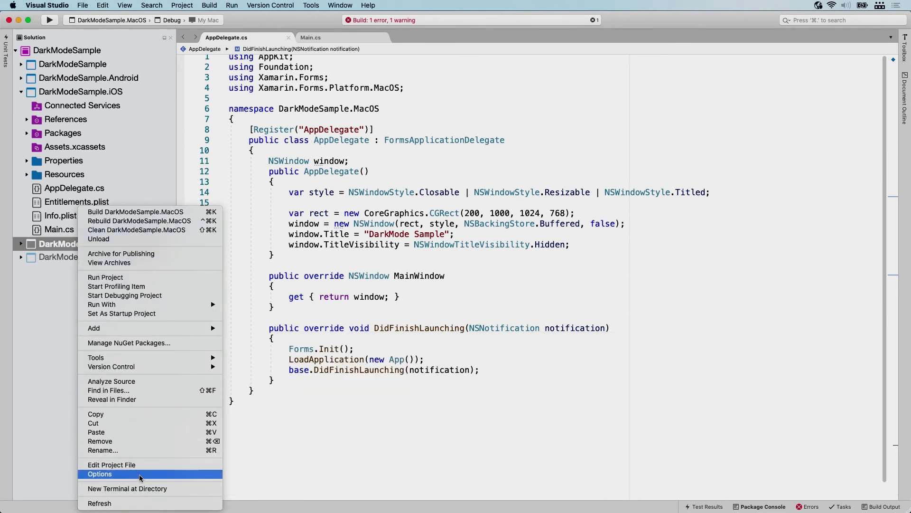
click(99, 473)
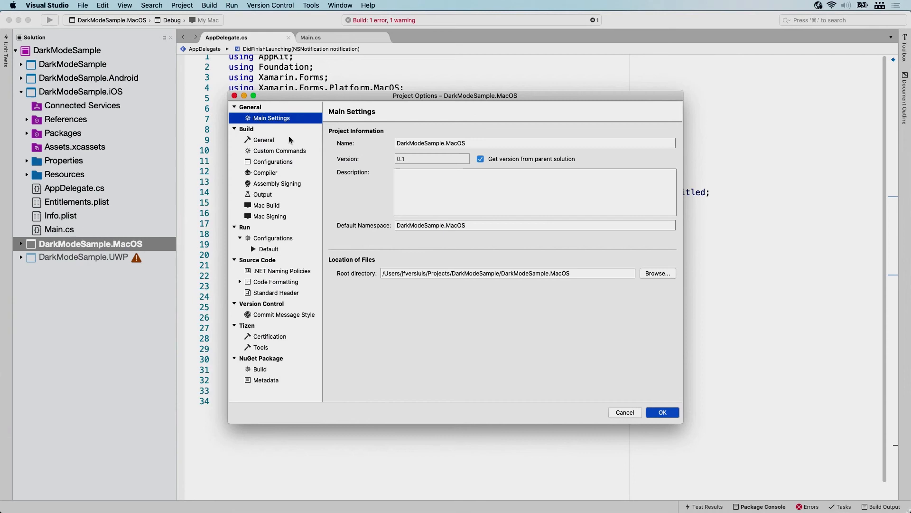
click(264, 140)
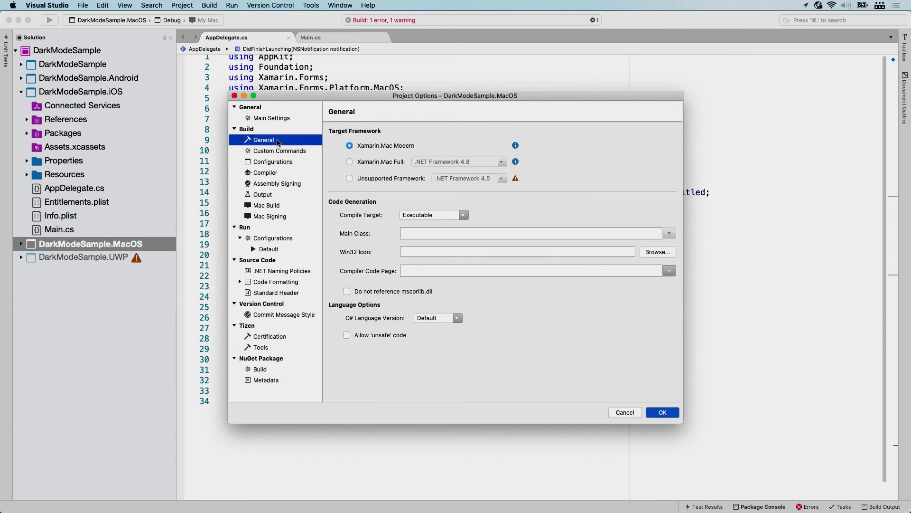
mouse_move(311, 173)
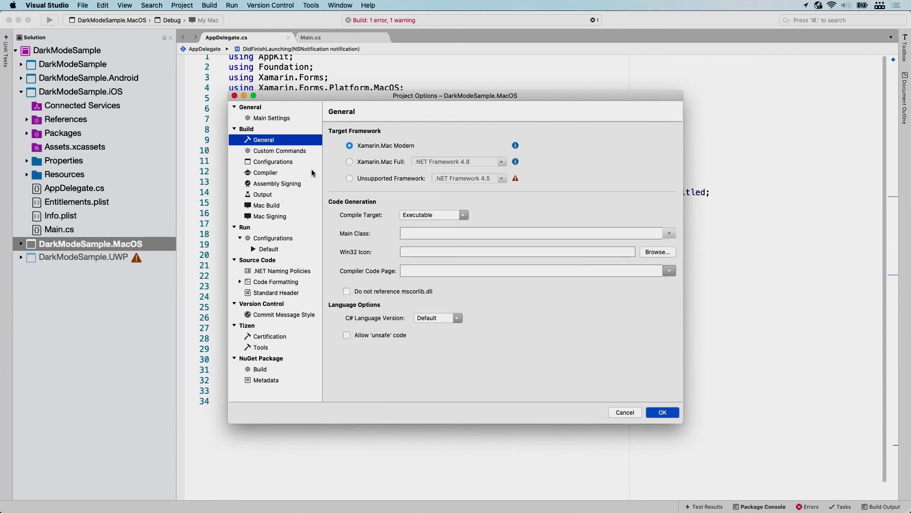
mouse_move(271, 197)
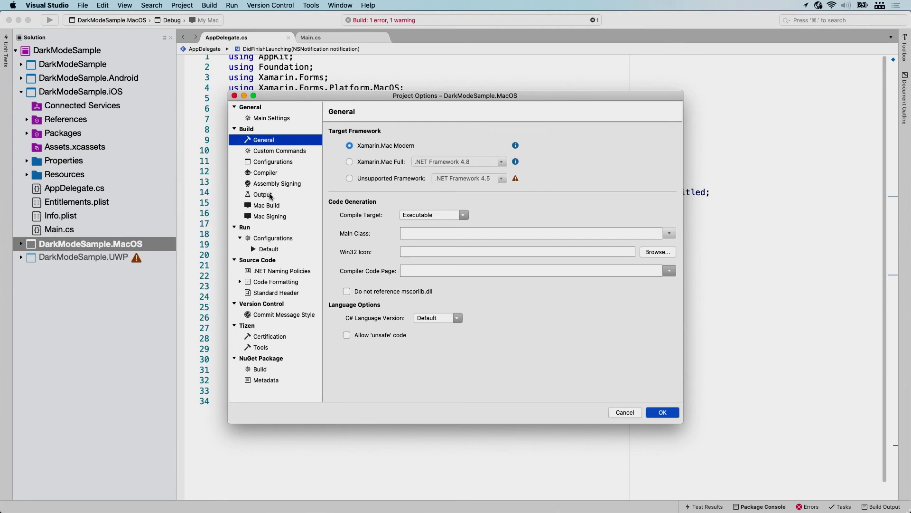
click(262, 194)
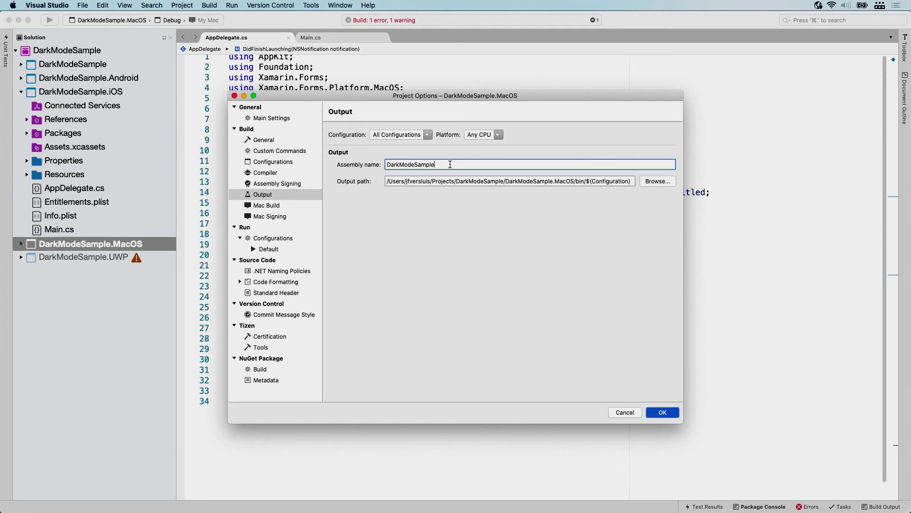
text(.Ma)
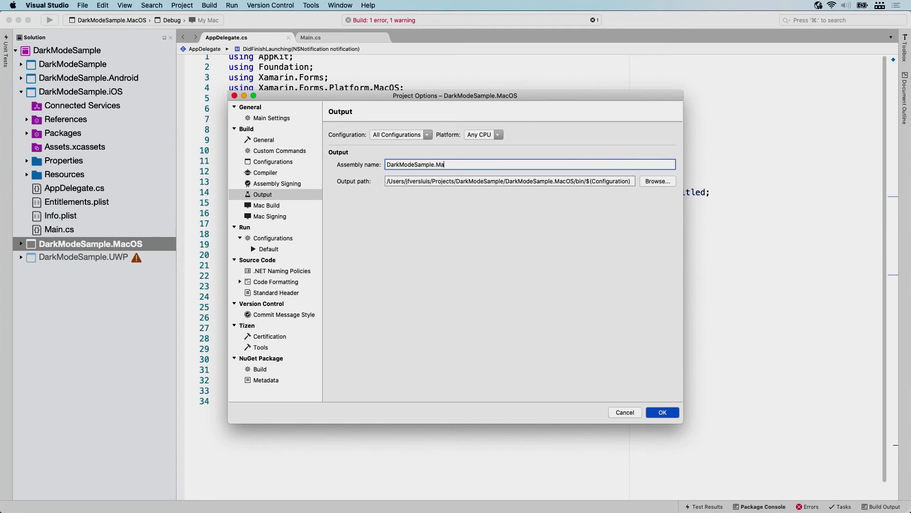
text(cOS)
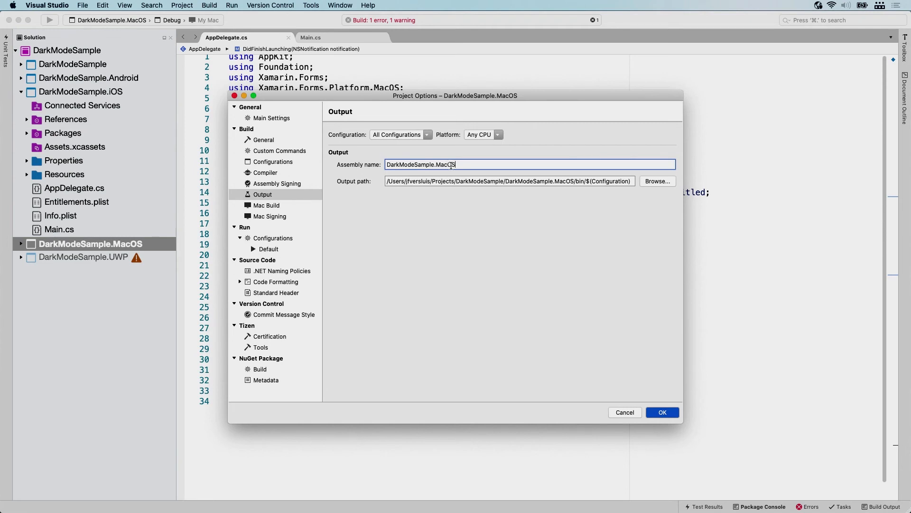
click(663, 412)
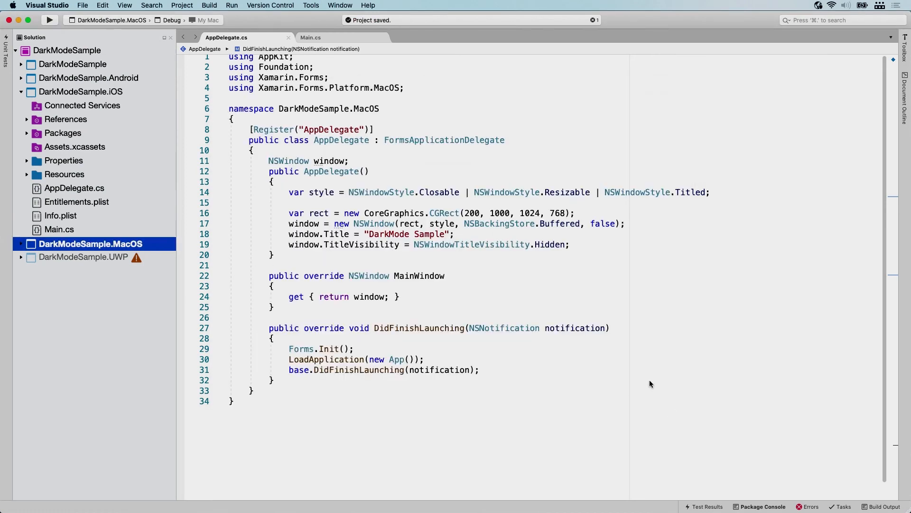
- Review the Errors pad and rebuild DarkModeSample.MacOS after the assembly rename
click(811, 507)
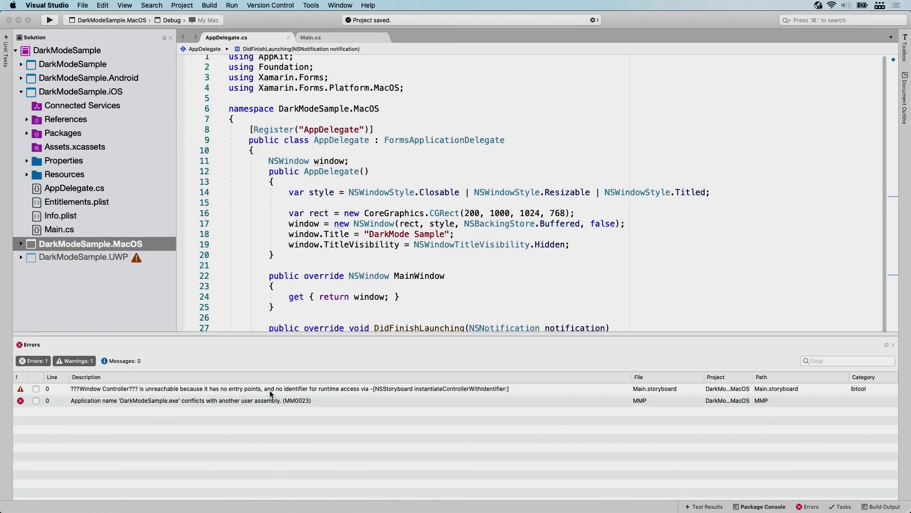
mouse_move(317, 393)
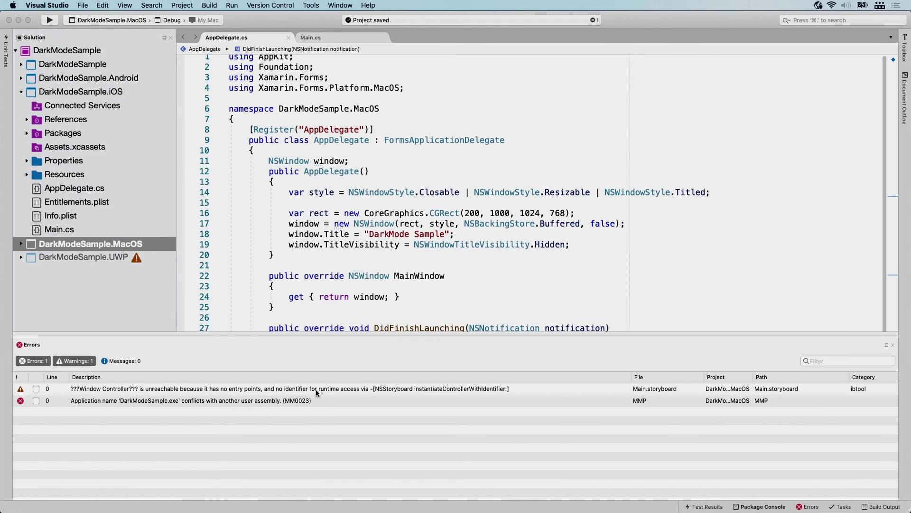
mouse_move(450, 403)
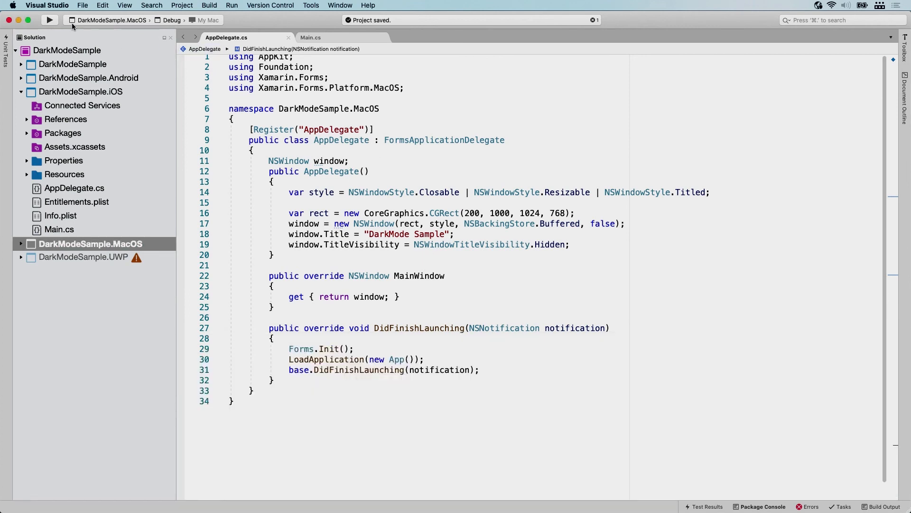
click(47, 19)
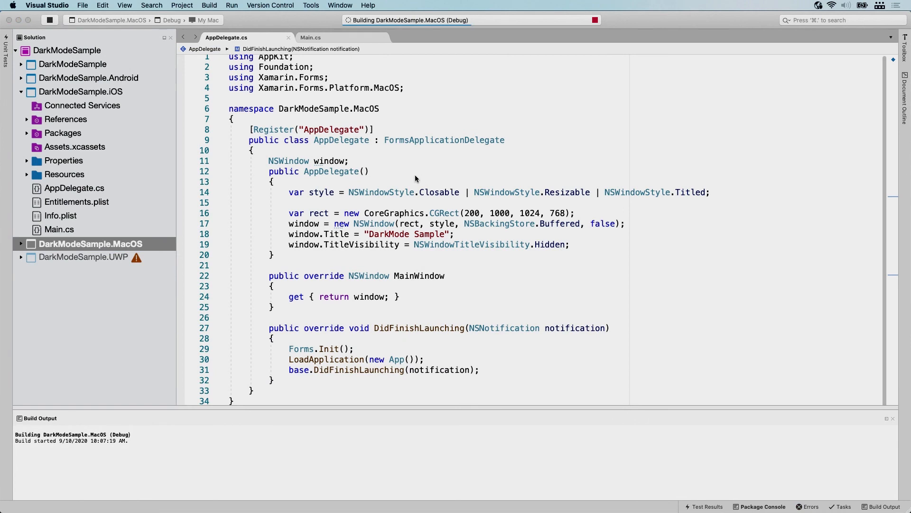